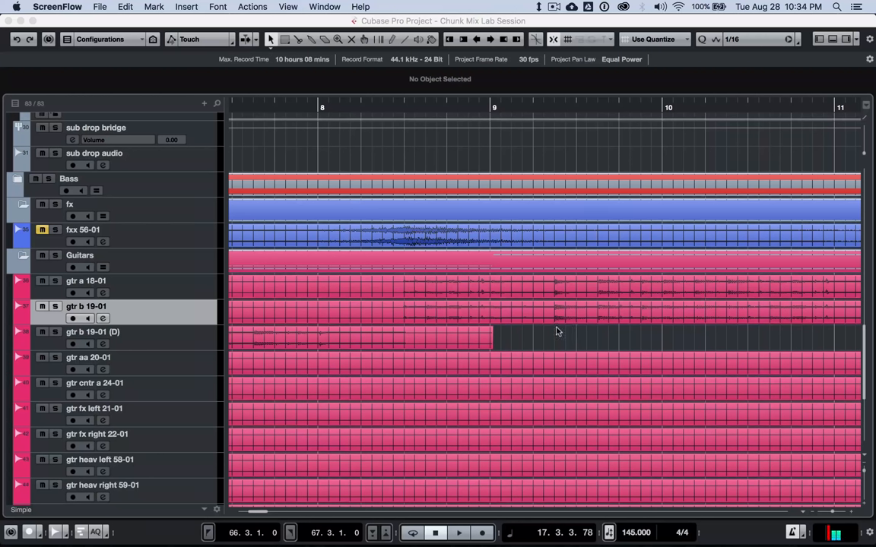
{"action": "mouse_move", "coordinate": [547, 335]}
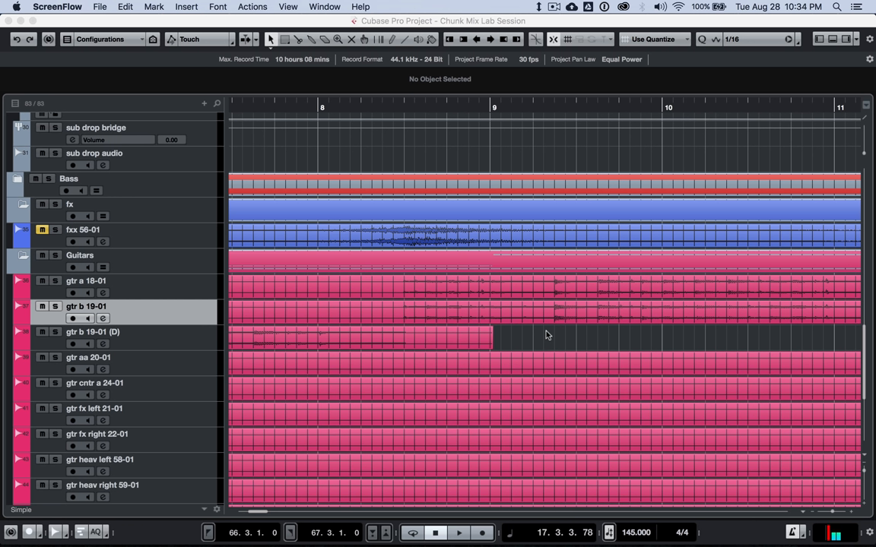
{"action": "mouse_move", "coordinate": [448, 314]}
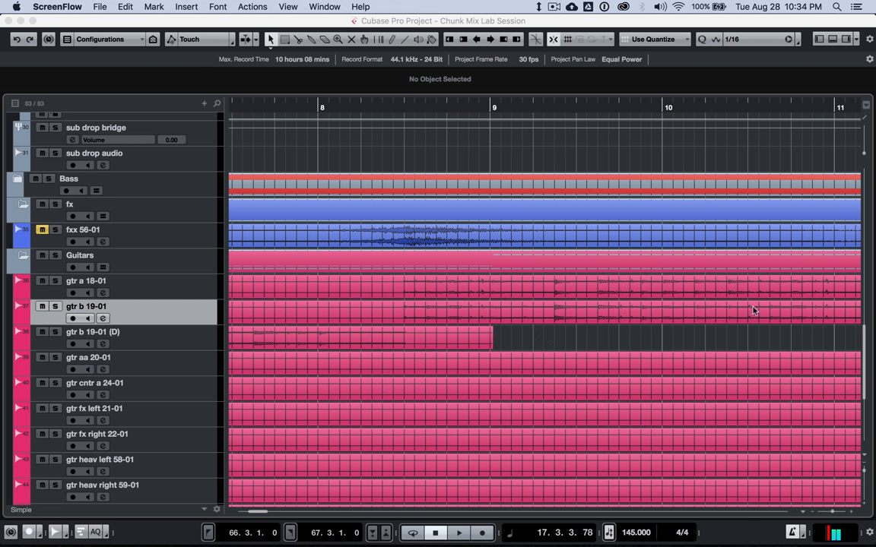
{"action": "mouse_move", "coordinate": [867, 357]}
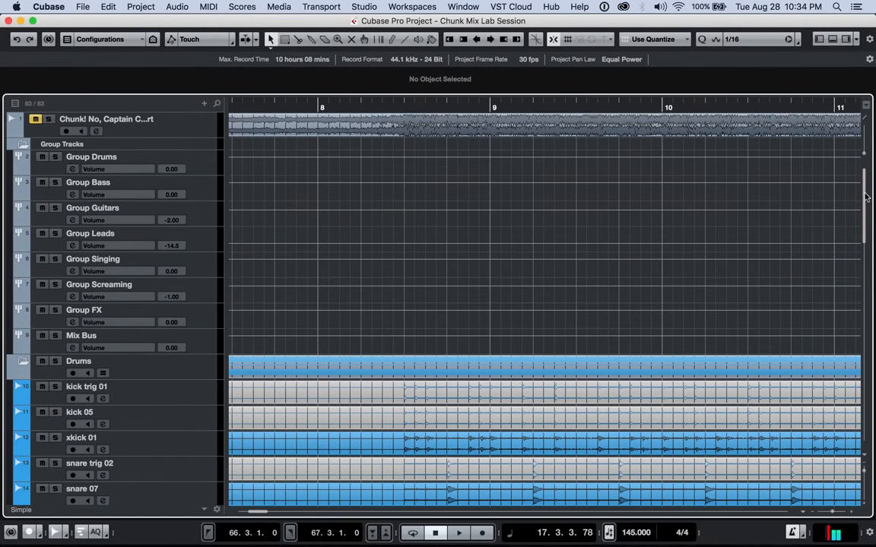
Step: Open the Pool for the Chunk Mix Lab Session from the Project menu
{"action": "scroll", "scroll_direction": "down", "scroll_amount": 3}
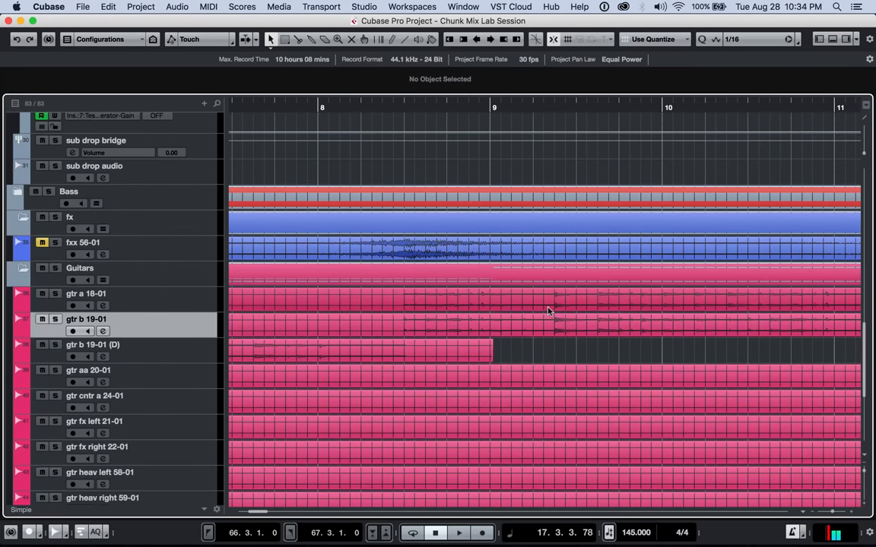
{"action": "mouse_move", "coordinate": [308, 253]}
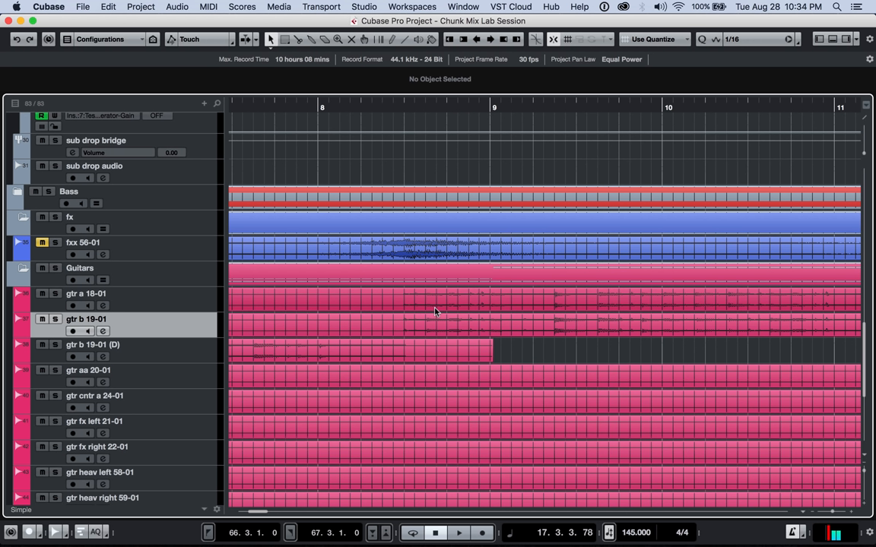
{"action": "mouse_move", "coordinate": [437, 296]}
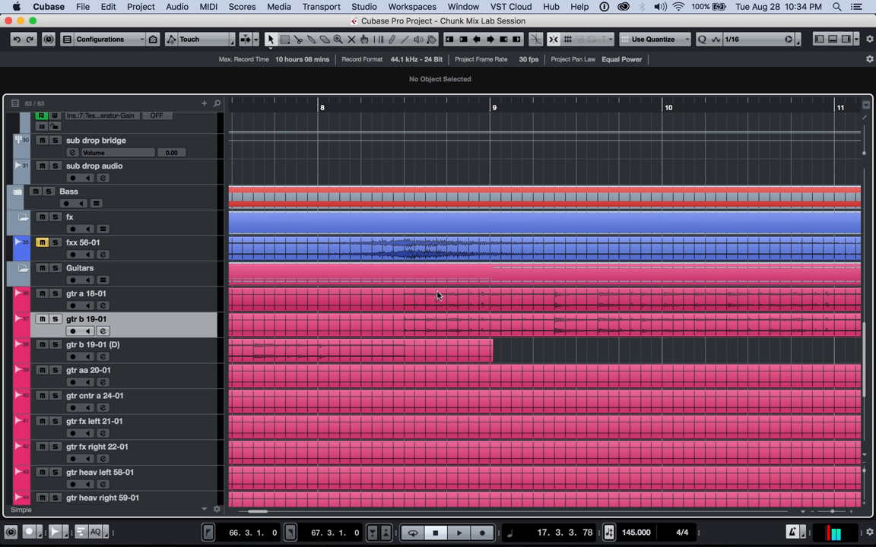
{"action": "mouse_move", "coordinate": [327, 262]}
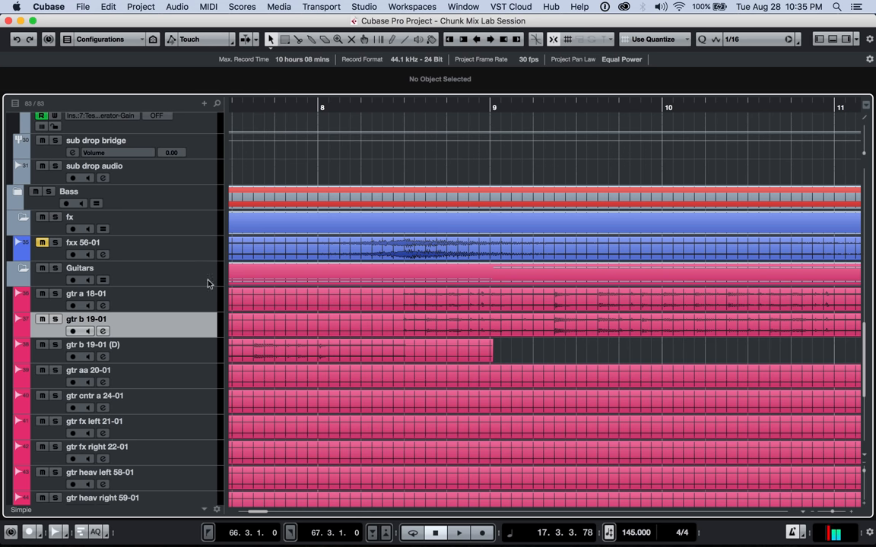
{"action": "mouse_move", "coordinate": [304, 319]}
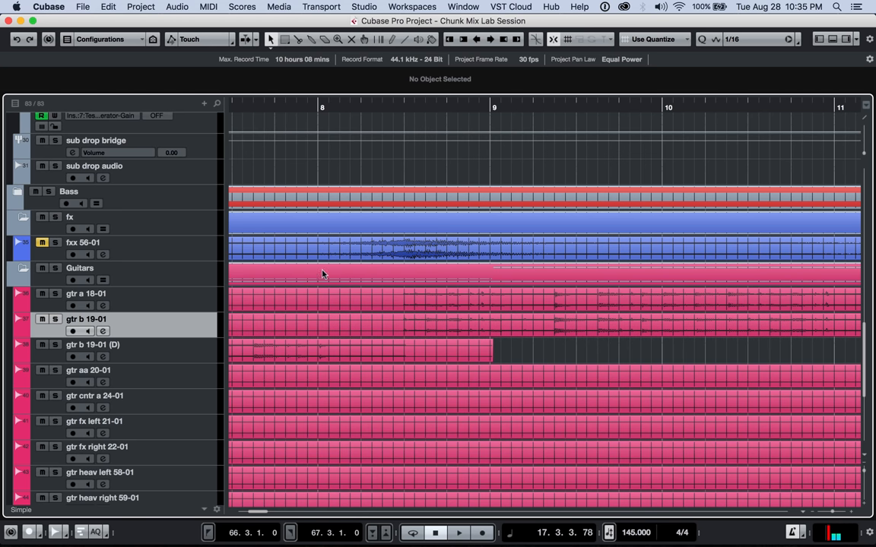
{"action": "mouse_move", "coordinate": [500, 357]}
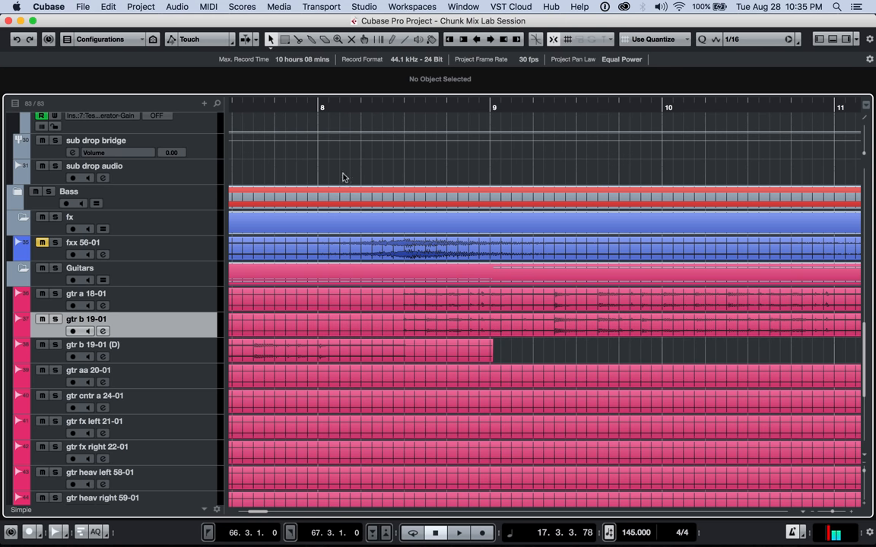
{"action": "left_click", "coordinate": [139, 7]}
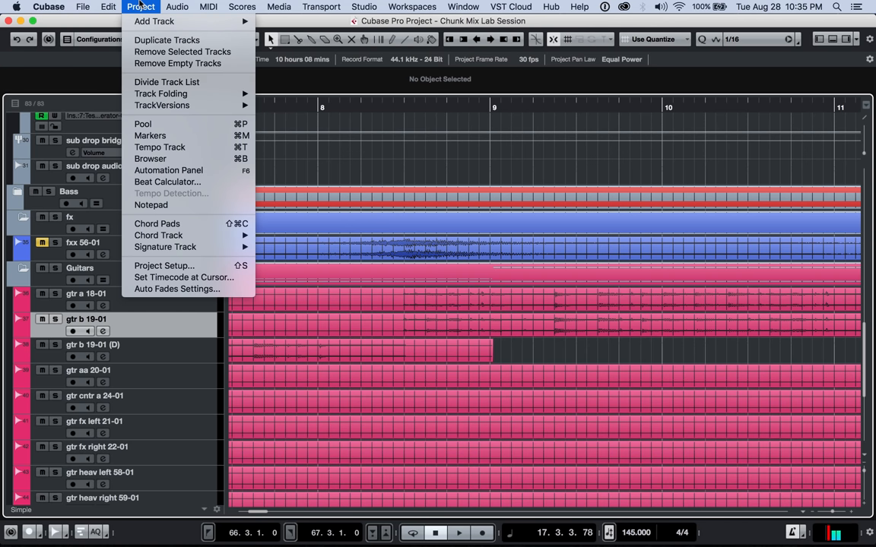
{"action": "left_click", "coordinate": [142, 124]}
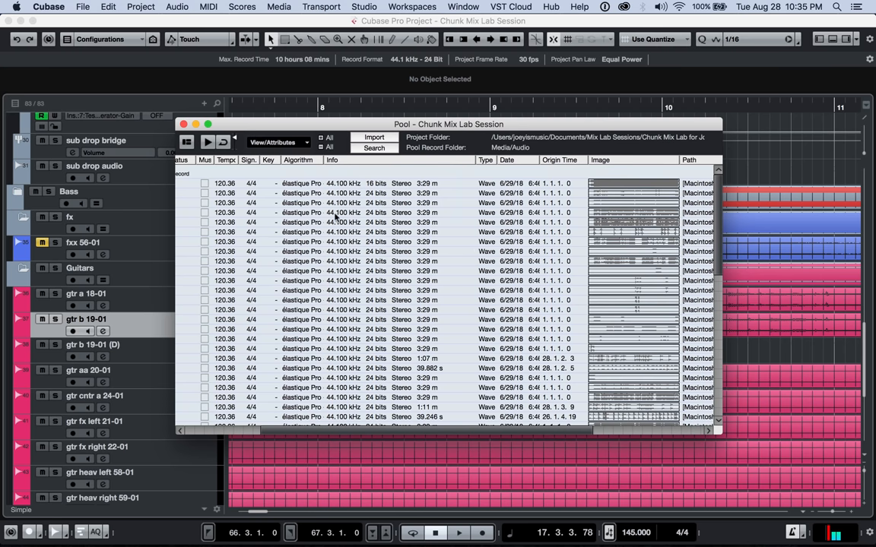
Step: Collapse the Audio folder so the Pool shows only Audio, Video and Trash folders
{"action": "left_click", "coordinate": [302, 183]}
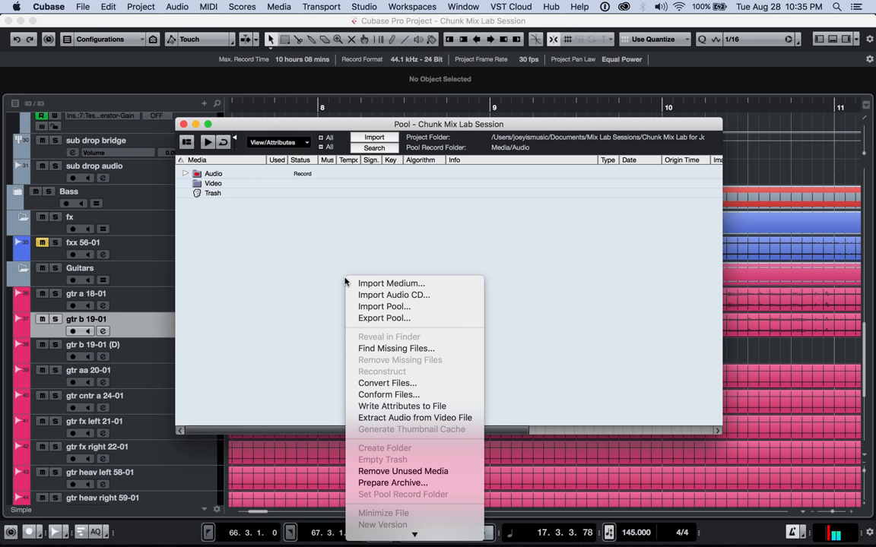
{"action": "mouse_move", "coordinate": [392, 483]}
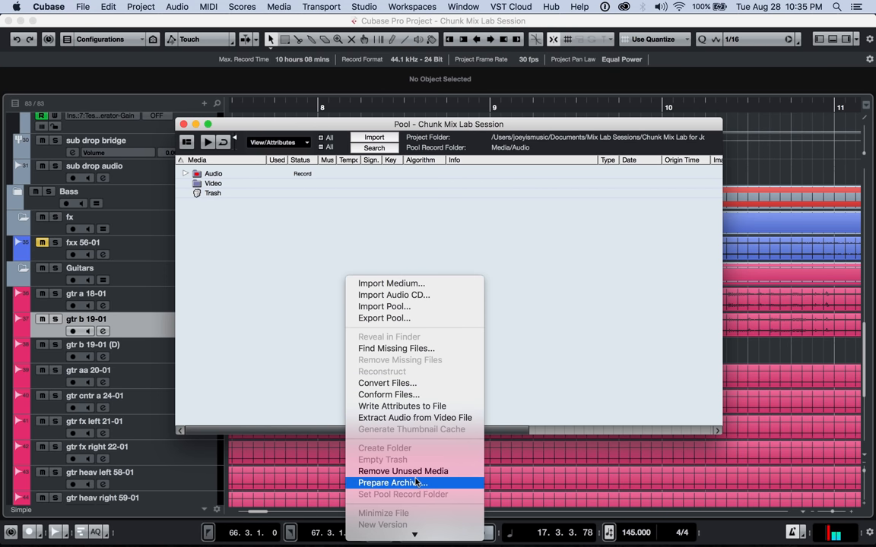
{"action": "mouse_move", "coordinate": [403, 471]}
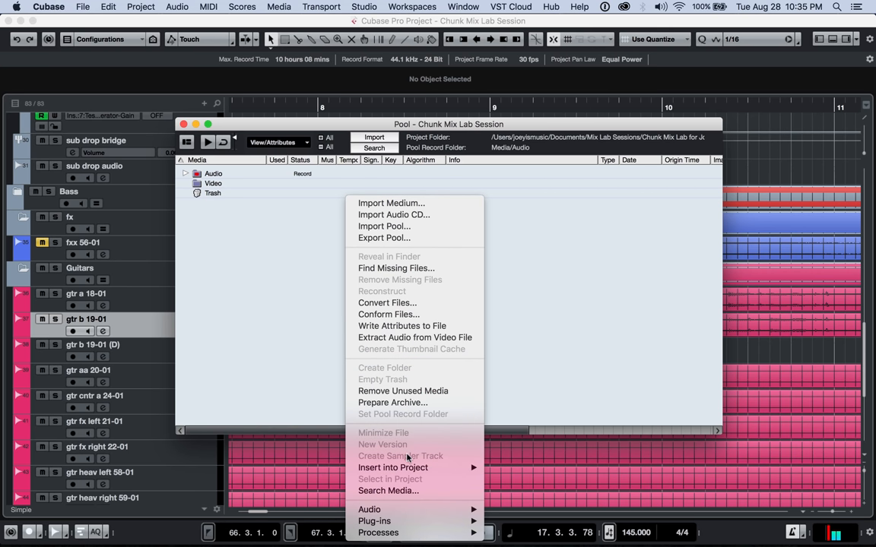
{"action": "mouse_move", "coordinate": [403, 390]}
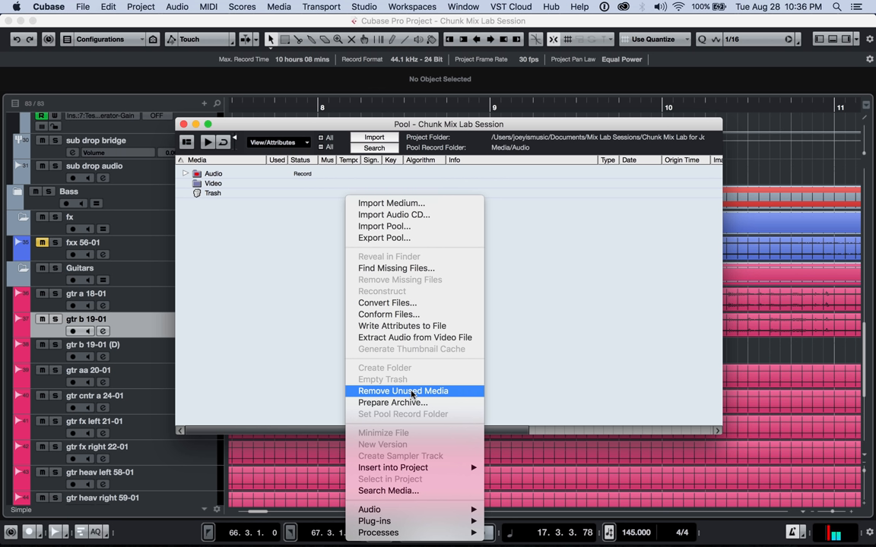
Step: Remove unused media, choosing Remove from Pool rather than moving files to Trash
{"action": "left_click", "coordinate": [403, 391]}
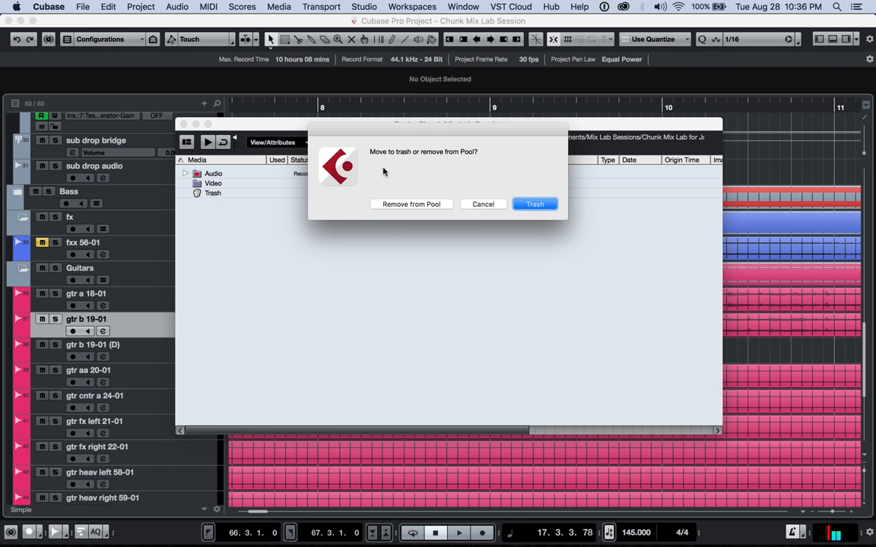
{"action": "mouse_move", "coordinate": [380, 158]}
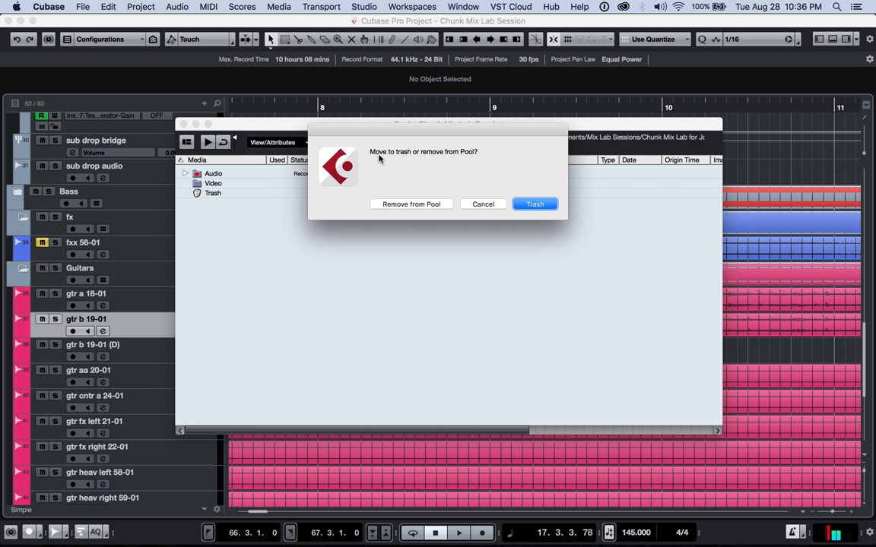
{"action": "mouse_move", "coordinate": [209, 197]}
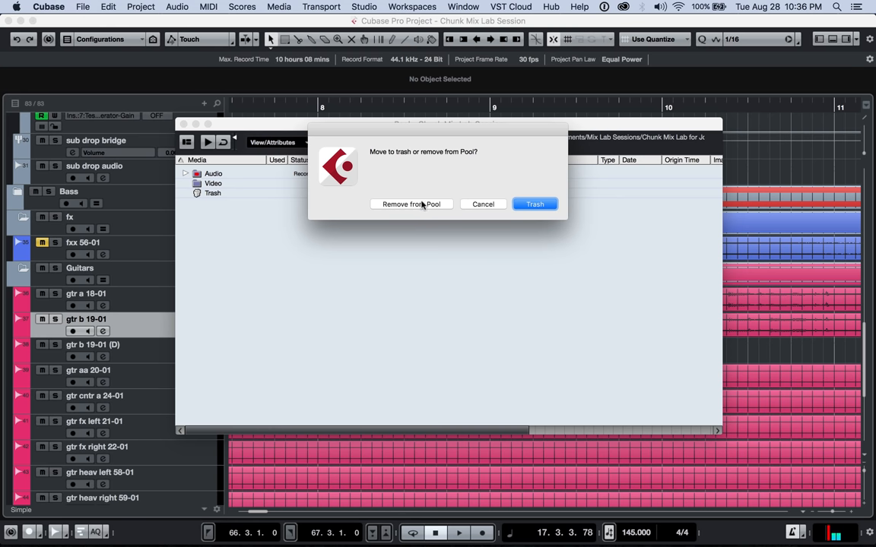
{"action": "left_click", "coordinate": [411, 203]}
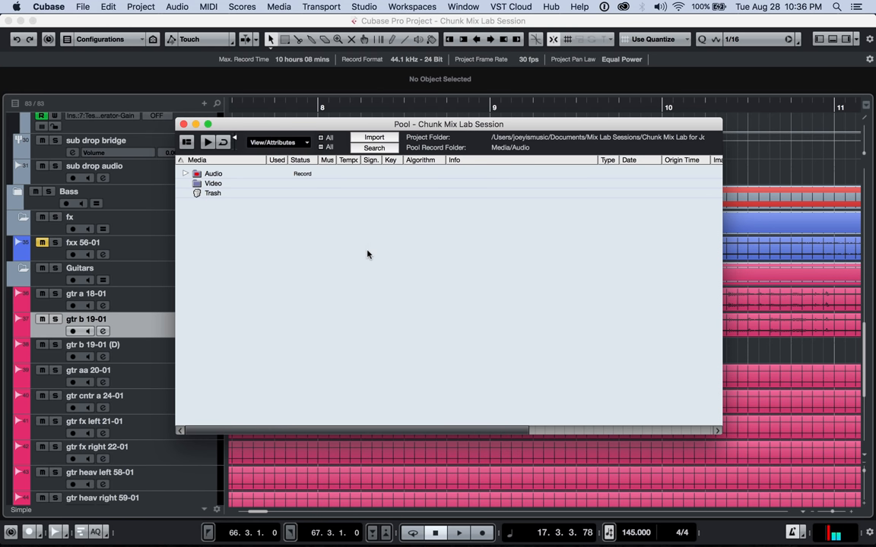
Step: Prepare the Pool for archiving, acknowledge the ready message, and close the Pool window
{"action": "right_click", "coordinate": [367, 254]}
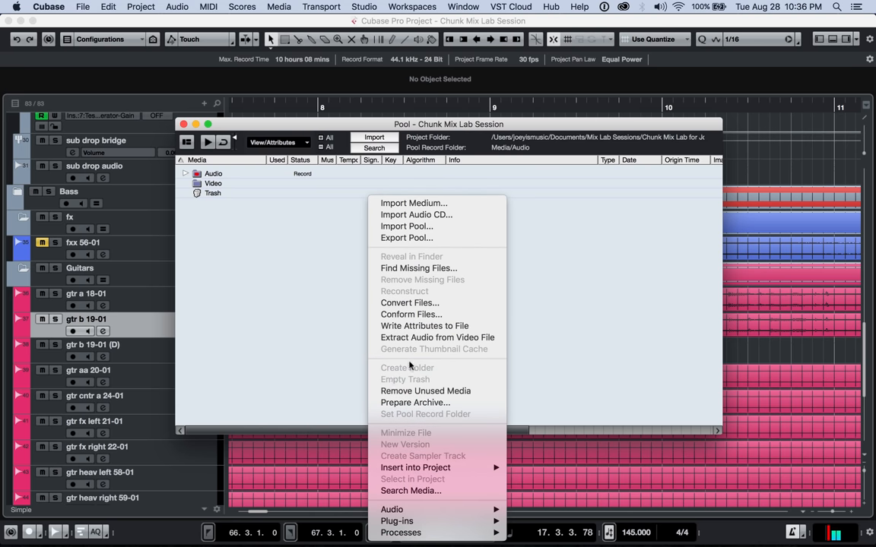
{"action": "mouse_move", "coordinate": [383, 367]}
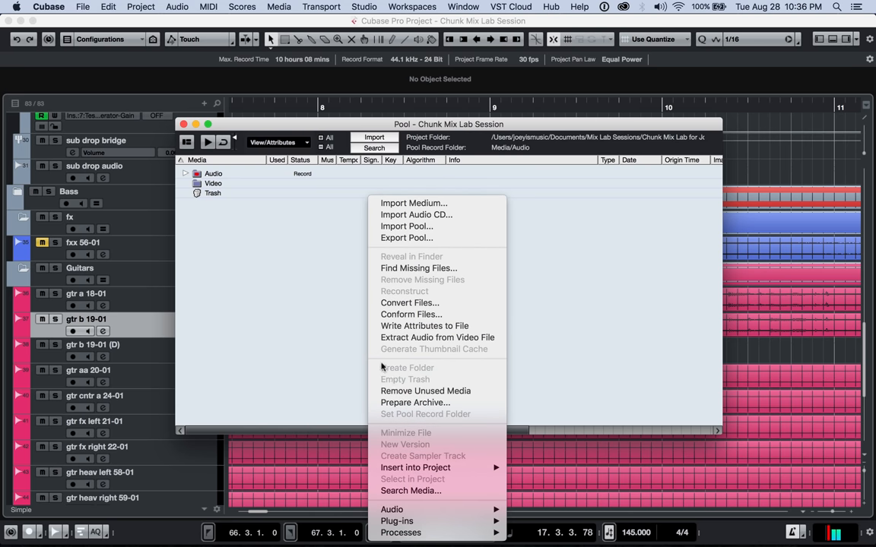
{"action": "mouse_move", "coordinate": [221, 236]}
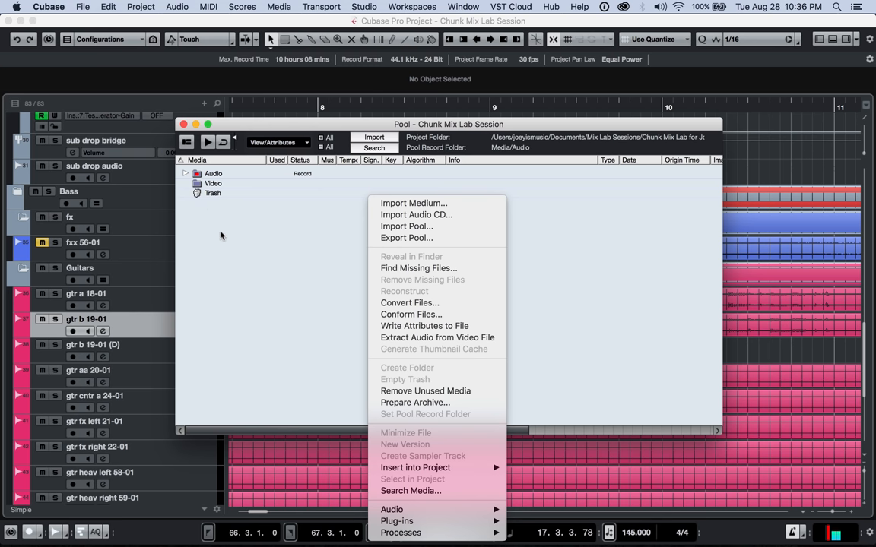
{"action": "mouse_move", "coordinate": [402, 385]}
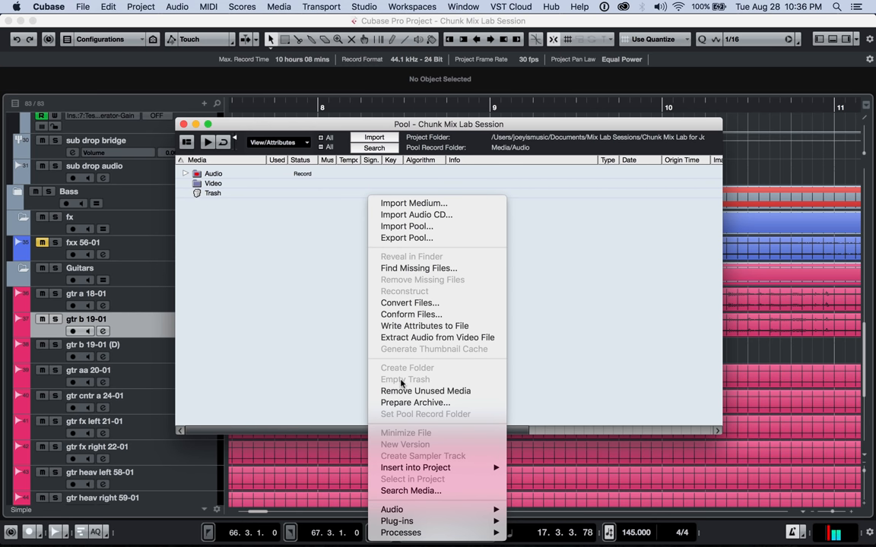
{"action": "mouse_move", "coordinate": [414, 402]}
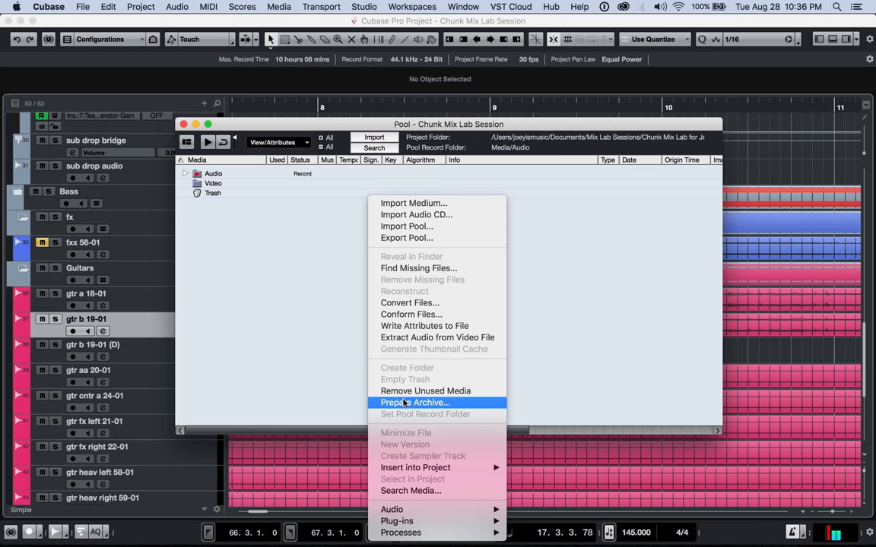
{"action": "left_click", "coordinate": [414, 402]}
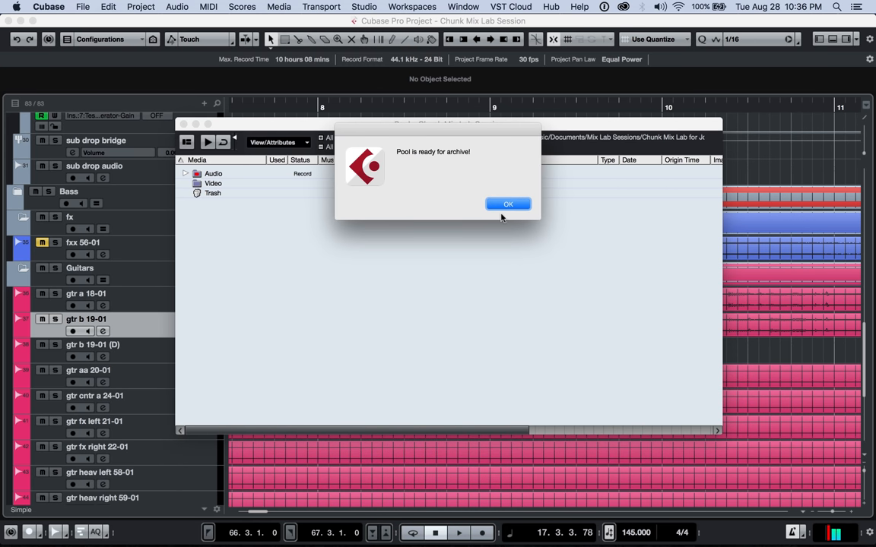
{"action": "mouse_move", "coordinate": [437, 153]}
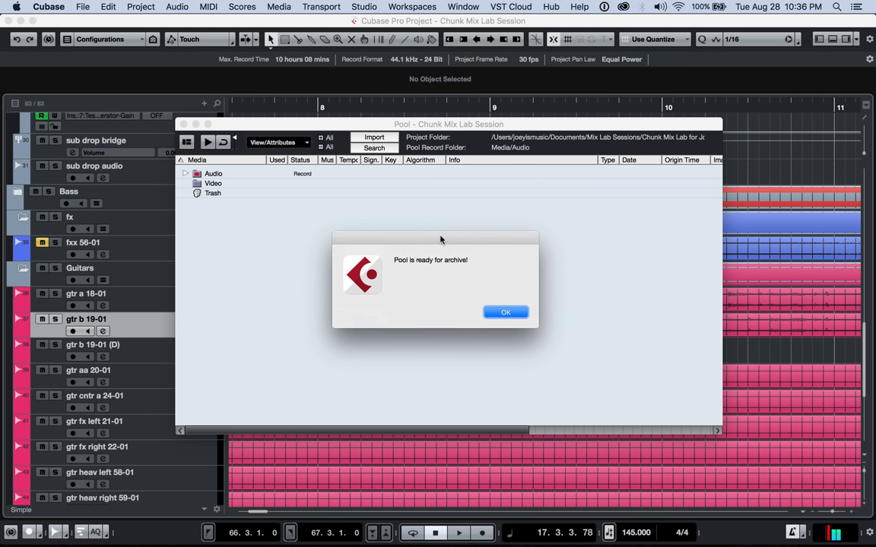
{"action": "mouse_move", "coordinate": [446, 273]}
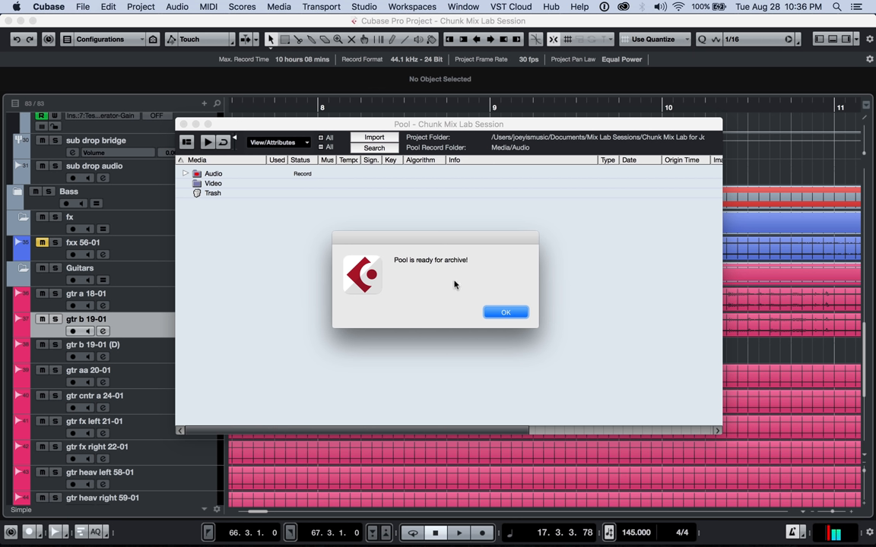
{"action": "mouse_move", "coordinate": [343, 210]}
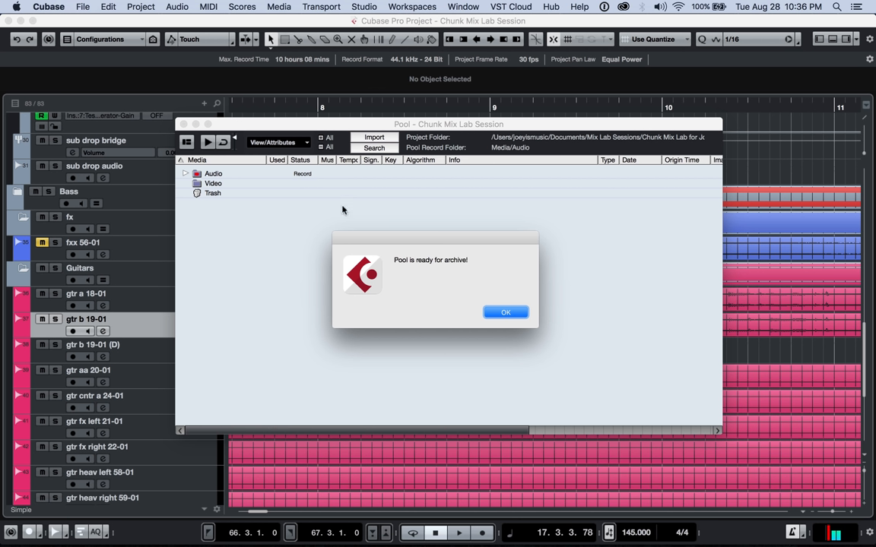
{"action": "mouse_move", "coordinate": [376, 224]}
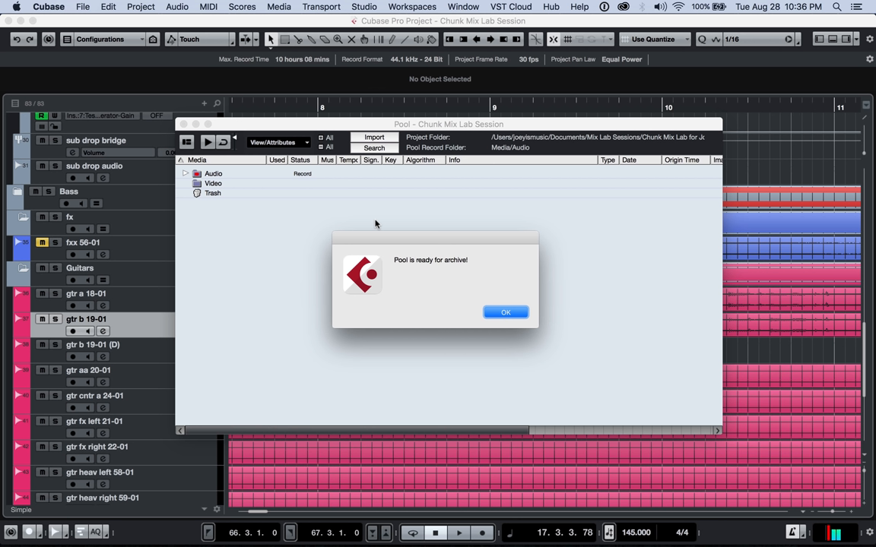
{"action": "mouse_move", "coordinate": [355, 272]}
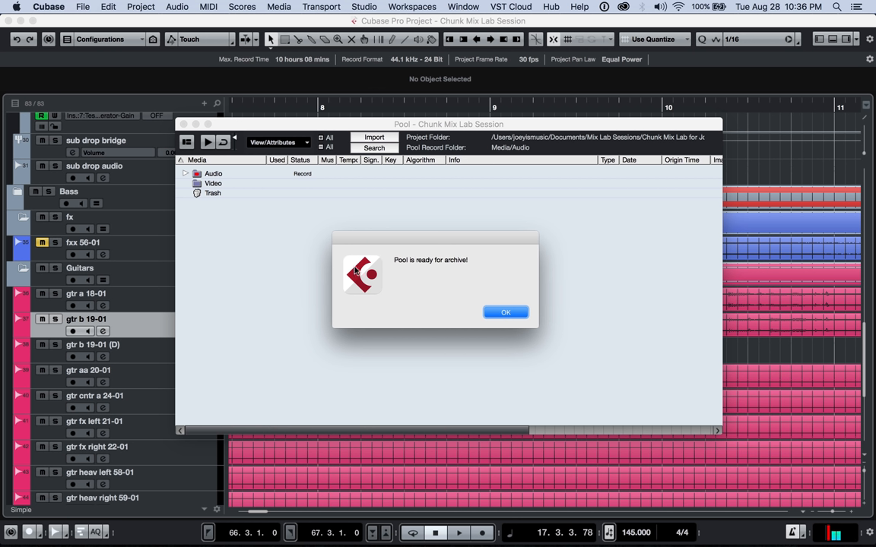
{"action": "mouse_move", "coordinate": [233, 162]}
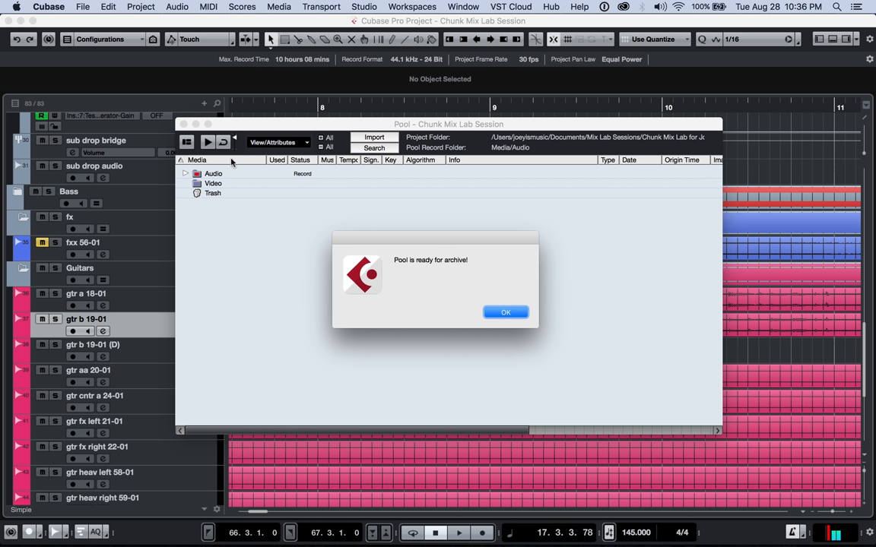
{"action": "mouse_move", "coordinate": [405, 294]}
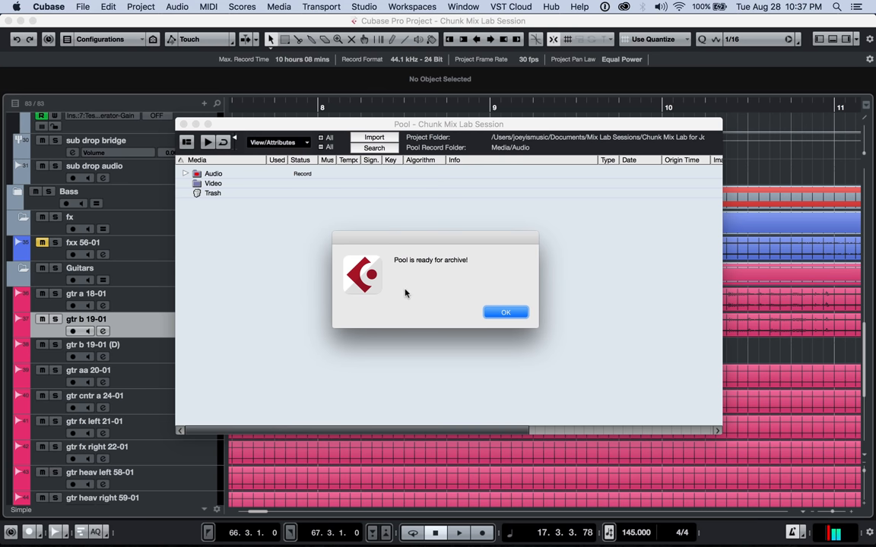
{"action": "mouse_move", "coordinate": [422, 208]}
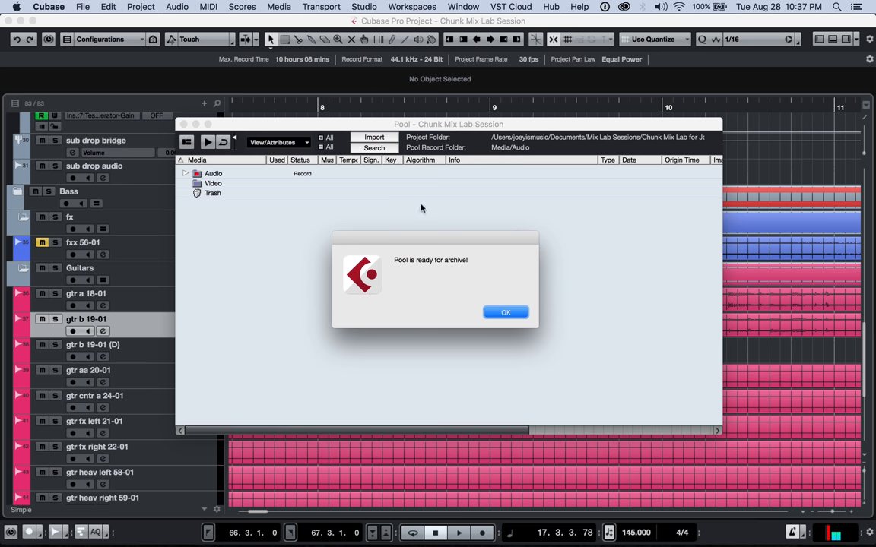
{"action": "left_click", "coordinate": [505, 312]}
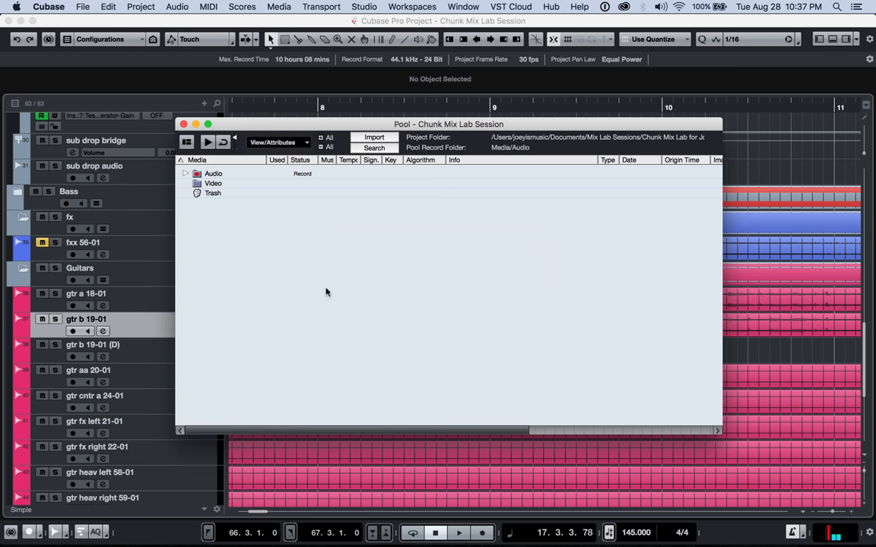
{"action": "right_click", "coordinate": [327, 292]}
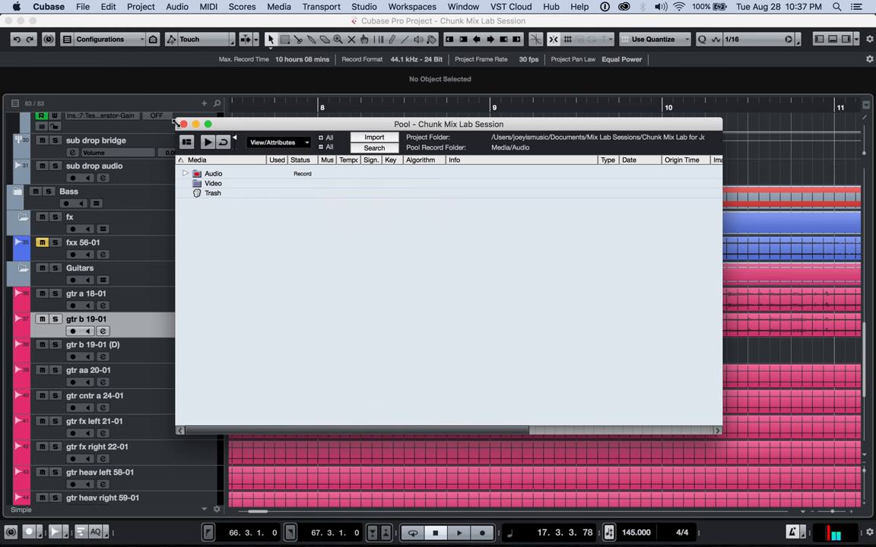
{"action": "left_click", "coordinate": [184, 124]}
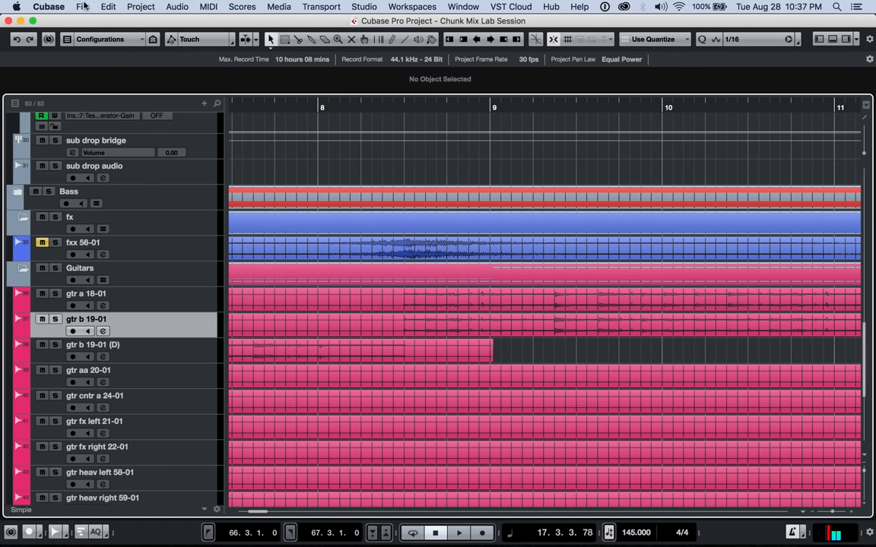
Step: Start Back up Project from the File menu and browse to the Desktop
{"action": "left_click", "coordinate": [81, 7]}
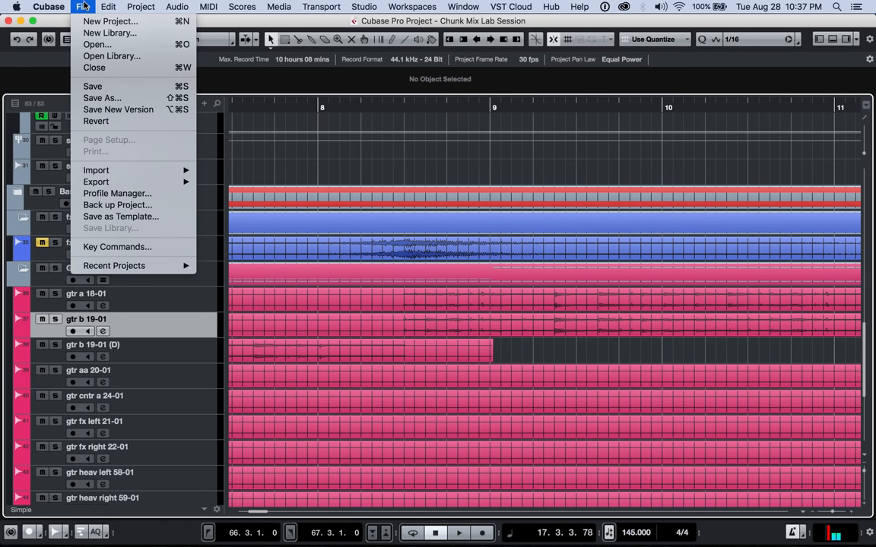
{"action": "left_click", "coordinate": [411, 321]}
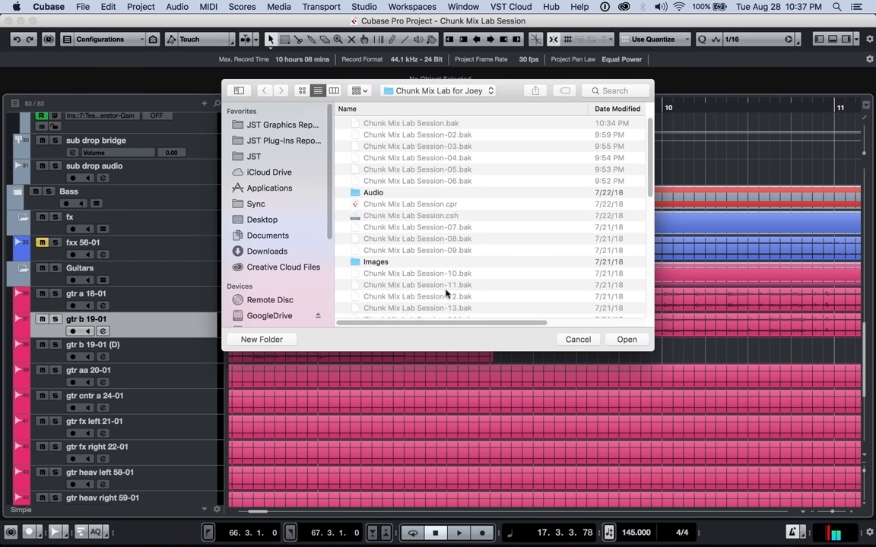
{"action": "mouse_move", "coordinate": [457, 274]}
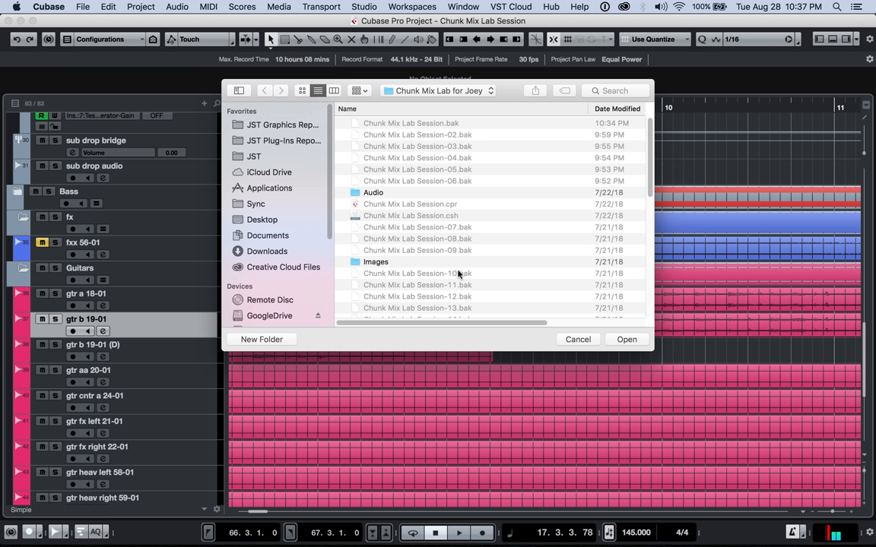
{"action": "mouse_move", "coordinate": [460, 275]}
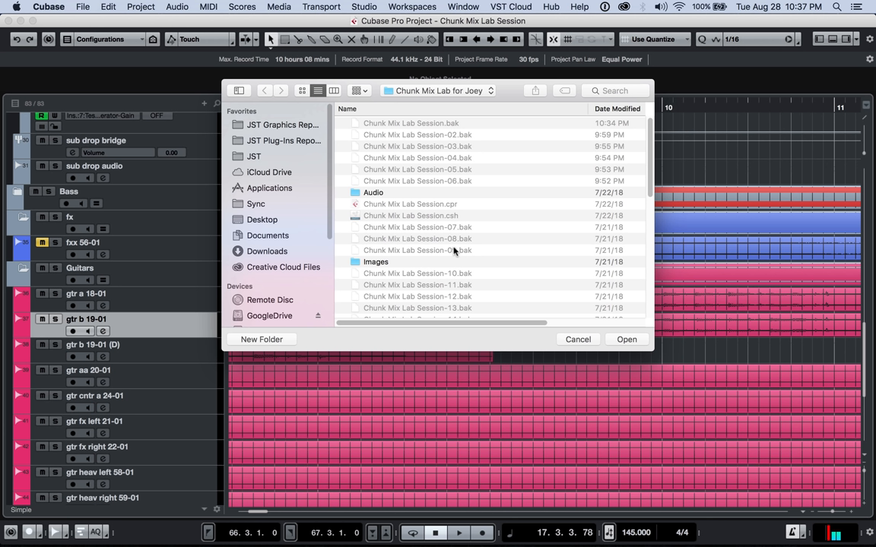
{"action": "mouse_move", "coordinate": [452, 251]}
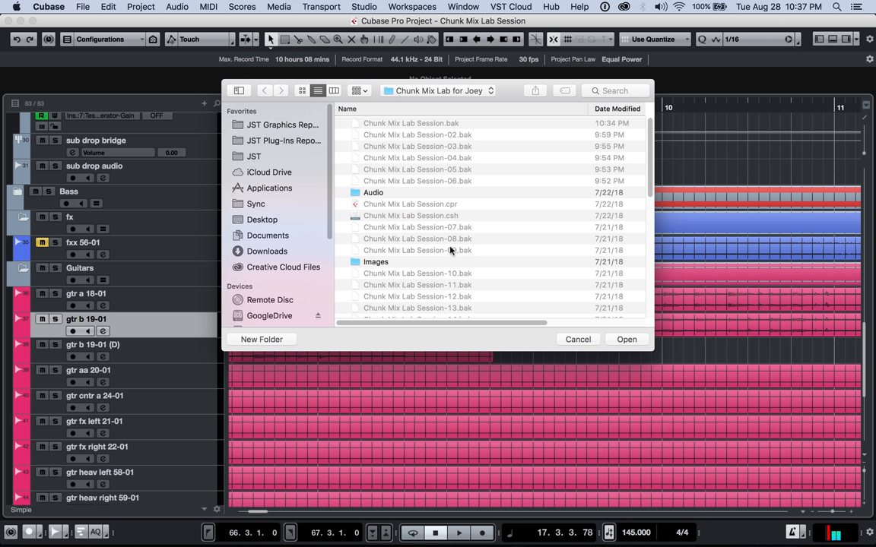
{"action": "mouse_move", "coordinate": [408, 200]}
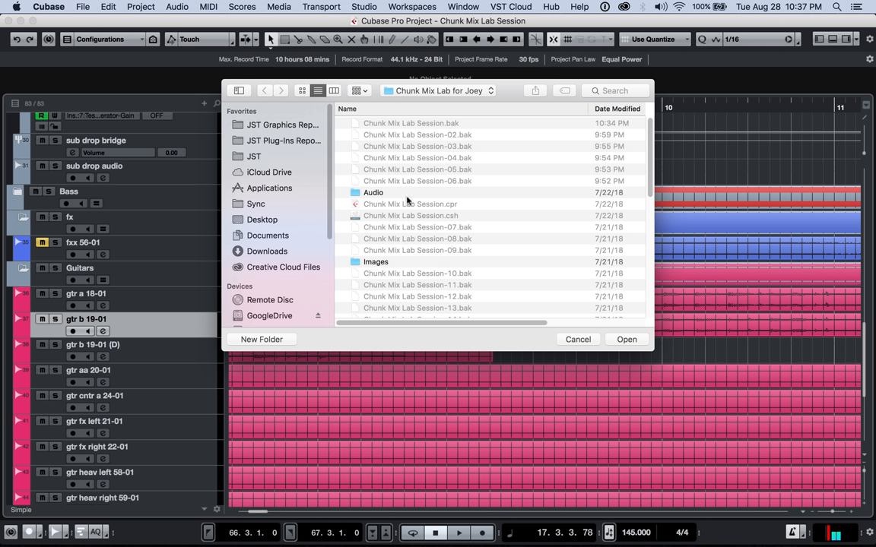
{"action": "mouse_move", "coordinate": [459, 107]}
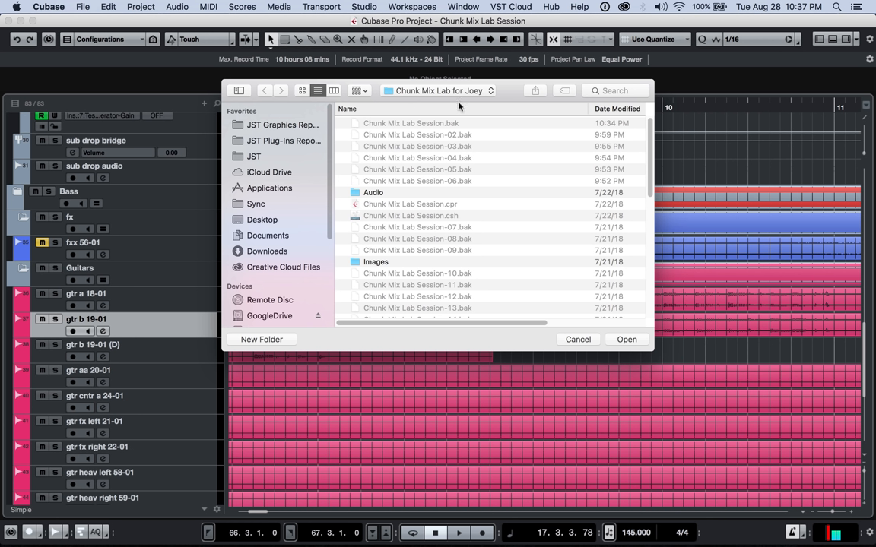
{"action": "mouse_move", "coordinate": [344, 284]}
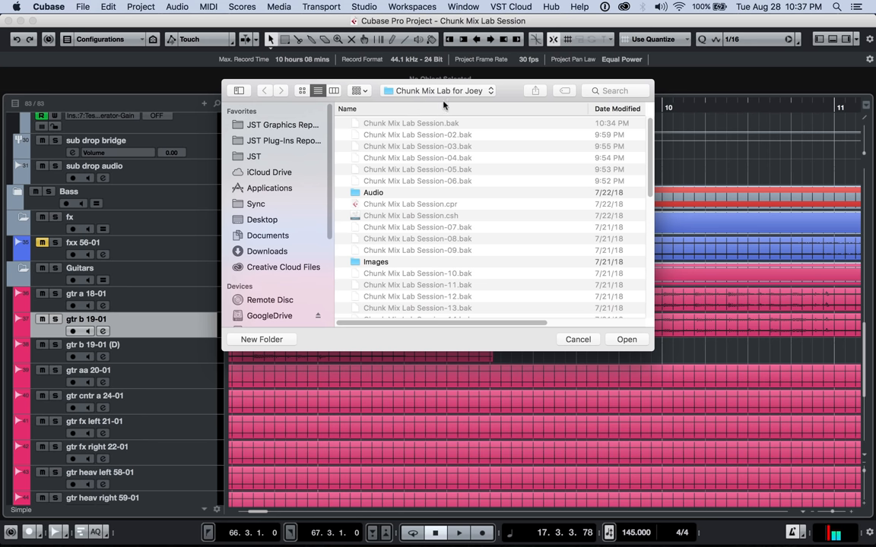
{"action": "left_click", "coordinate": [261, 219]}
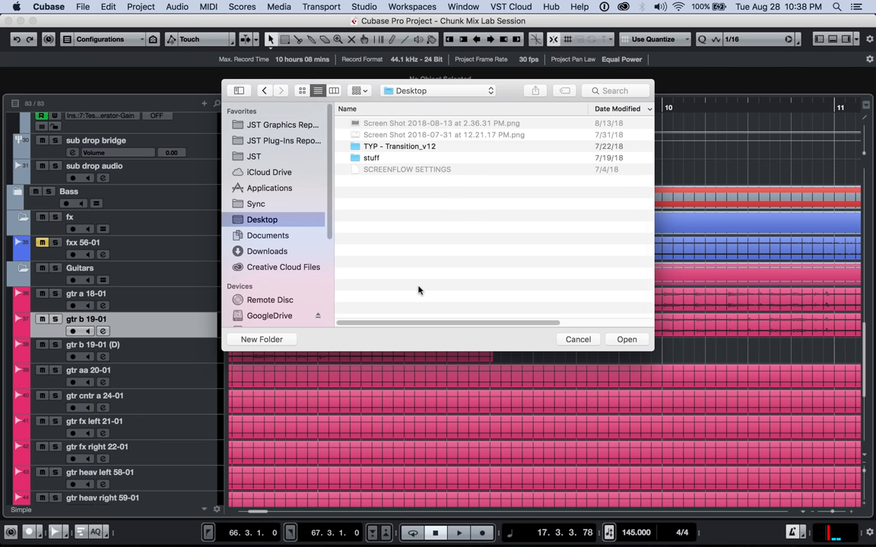
{"action": "mouse_move", "coordinate": [283, 315]}
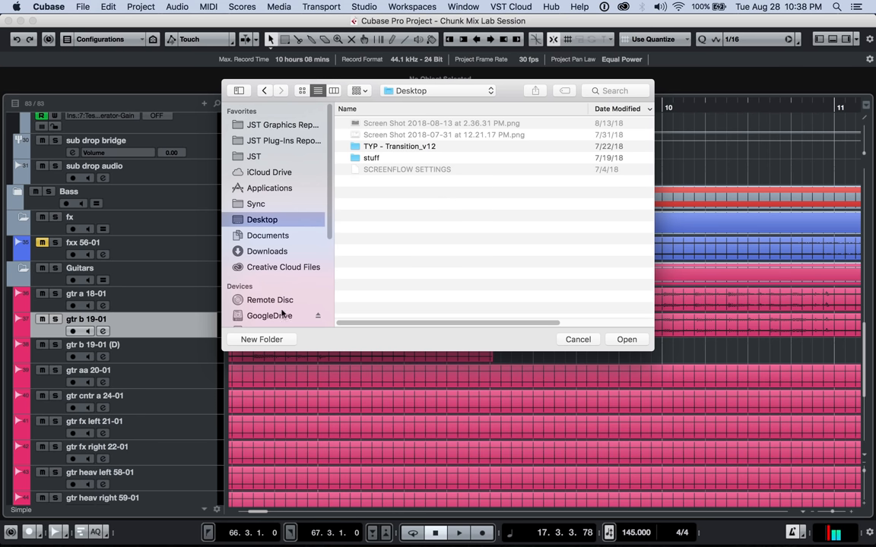
Step: Create a 'Chunk Mix' folder on the Desktop and choose it as the backup destination
{"action": "left_click", "coordinate": [260, 339]}
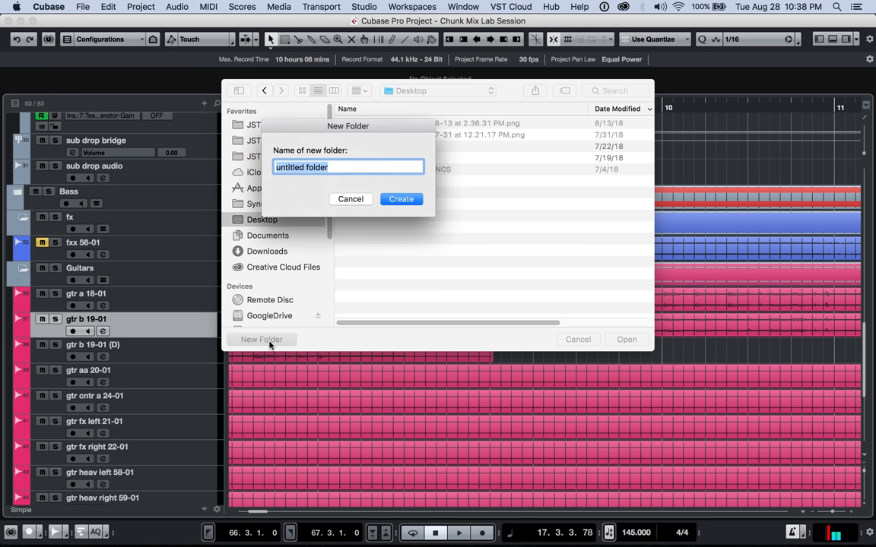
{"action": "type", "text": "Chunk Mix"}
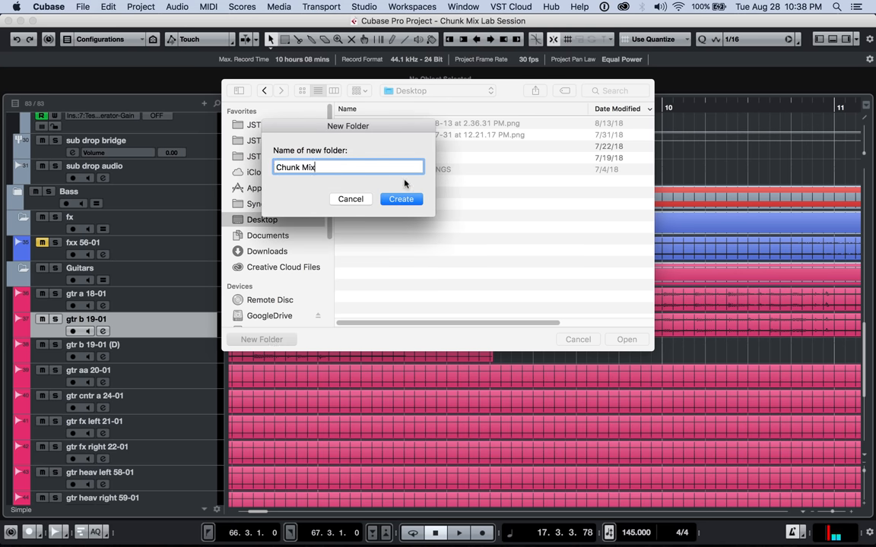
{"action": "left_click", "coordinate": [400, 198]}
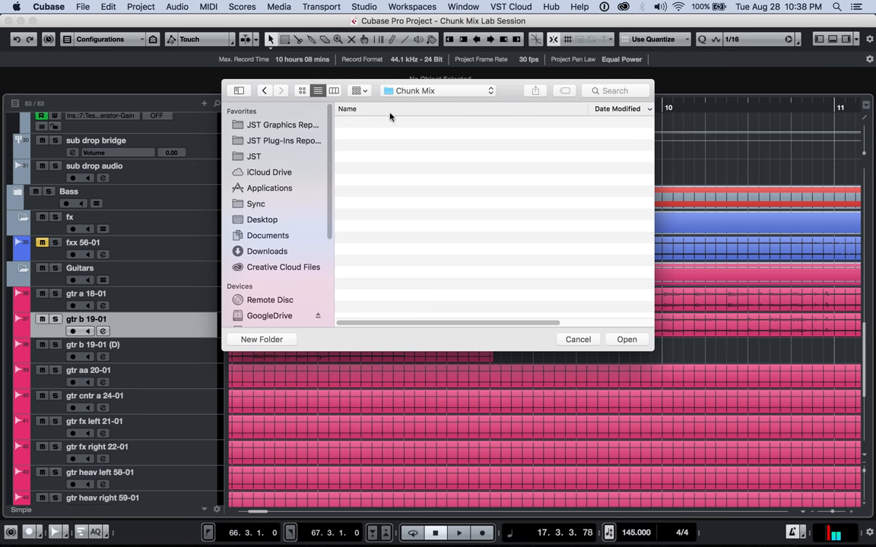
{"action": "mouse_move", "coordinate": [416, 172]}
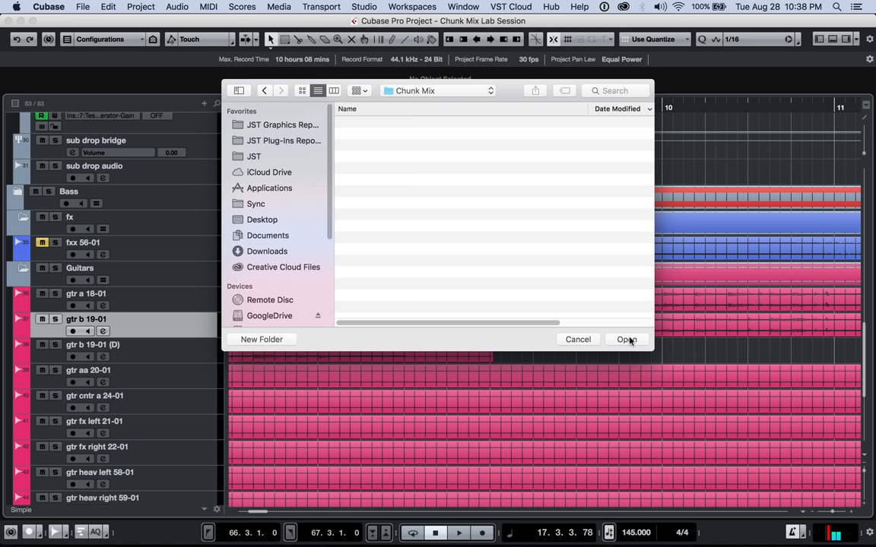
{"action": "left_click", "coordinate": [626, 339]}
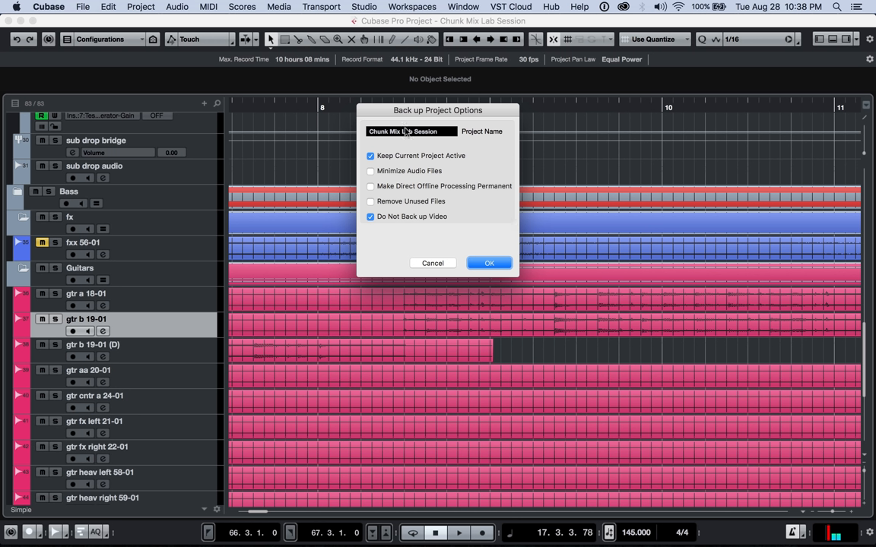
{"action": "mouse_move", "coordinate": [509, 137]}
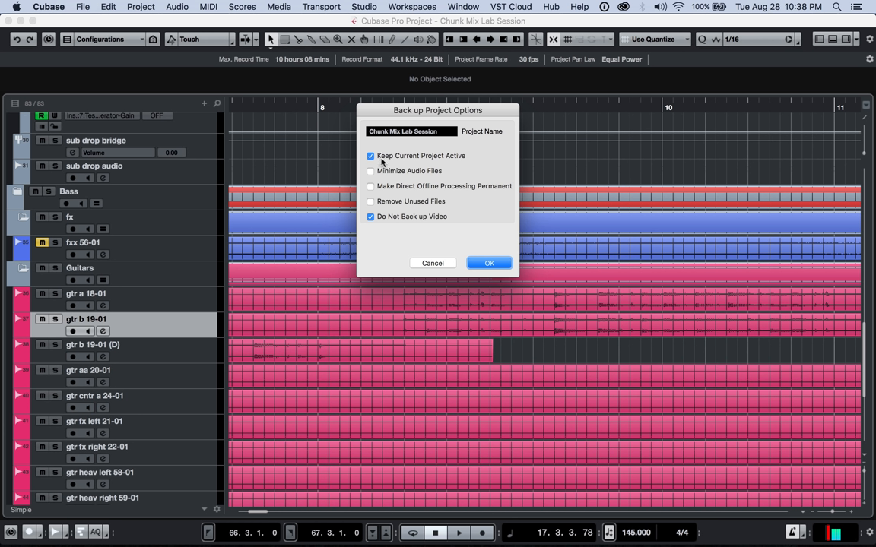
{"action": "mouse_move", "coordinate": [423, 156]}
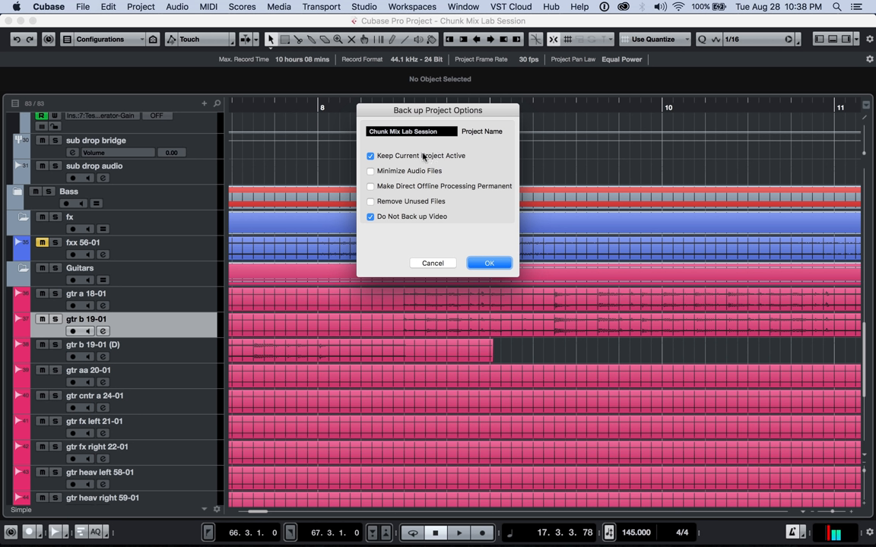
Step: Turn off Keep Current Project Active, turn on Minimize Audio Files, then cancel the dialog
{"action": "left_click", "coordinate": [370, 155]}
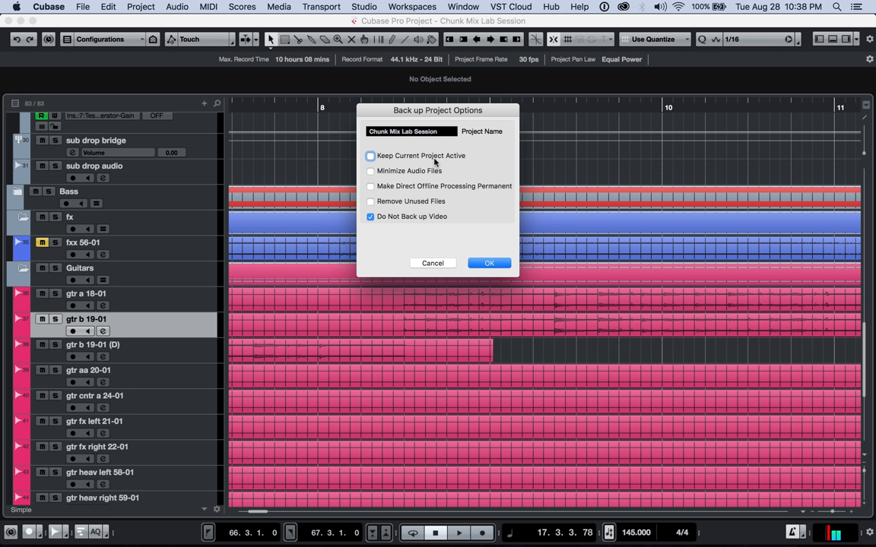
{"action": "mouse_move", "coordinate": [176, 88]}
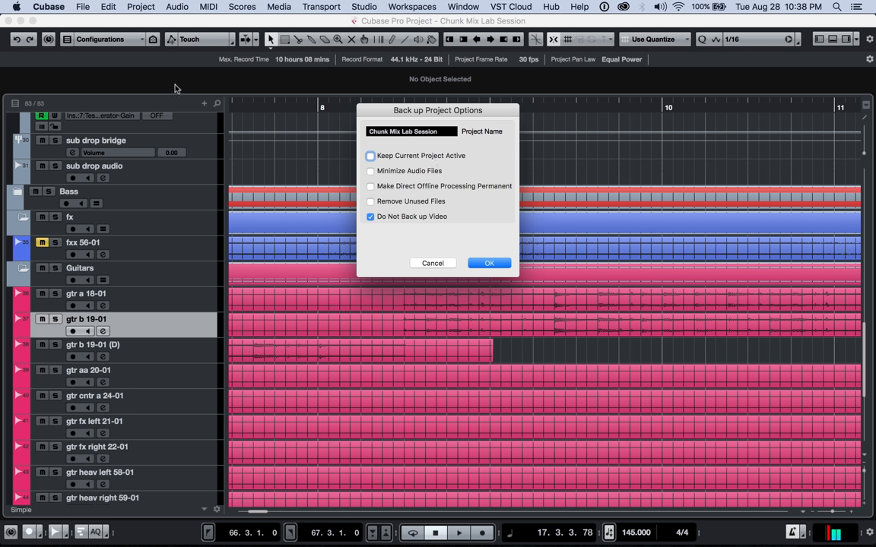
{"action": "mouse_move", "coordinate": [133, 277]}
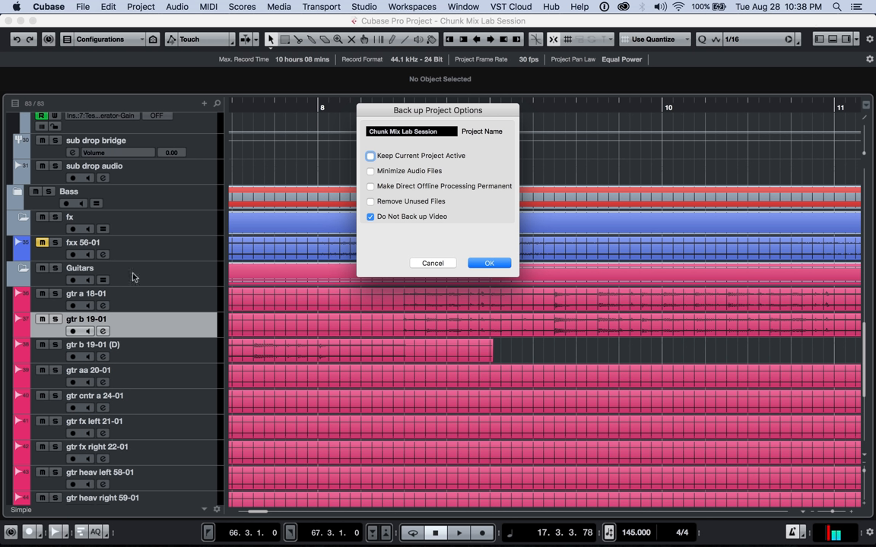
{"action": "mouse_move", "coordinate": [477, 249]}
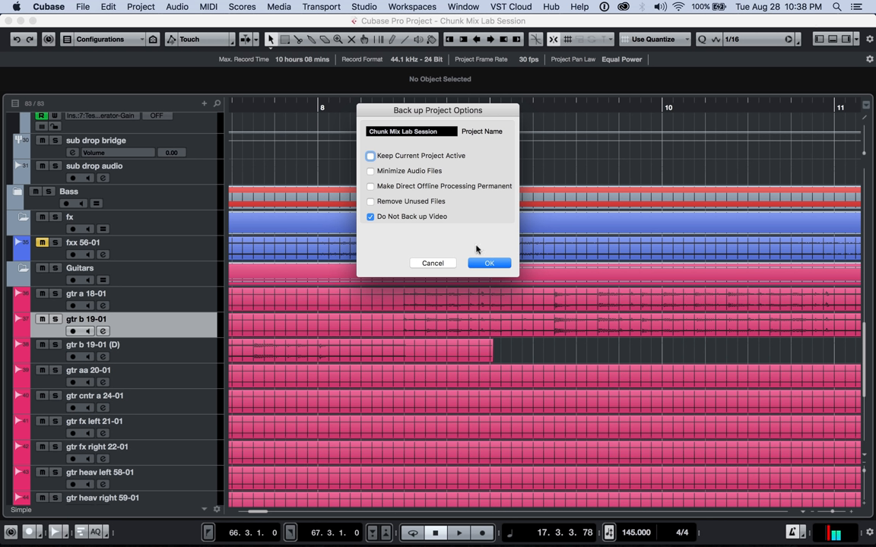
{"action": "mouse_move", "coordinate": [784, 186]}
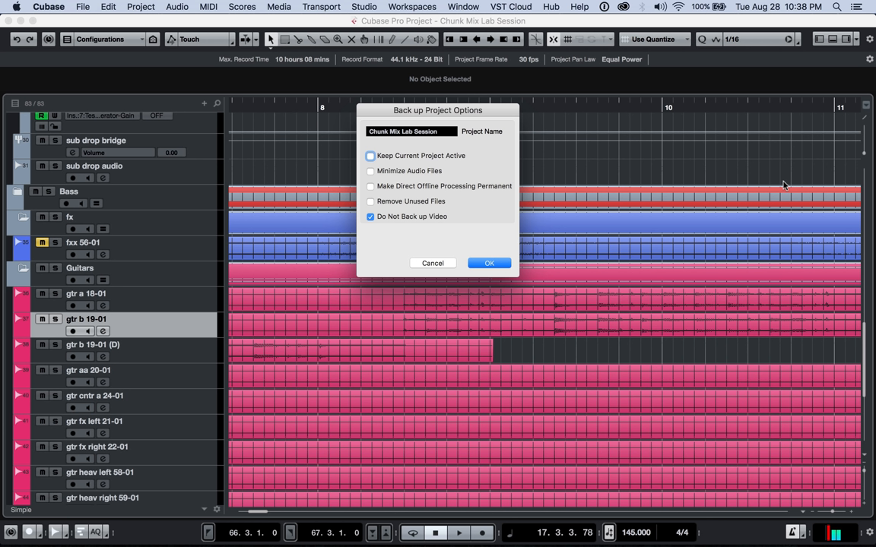
{"action": "mouse_move", "coordinate": [707, 313]}
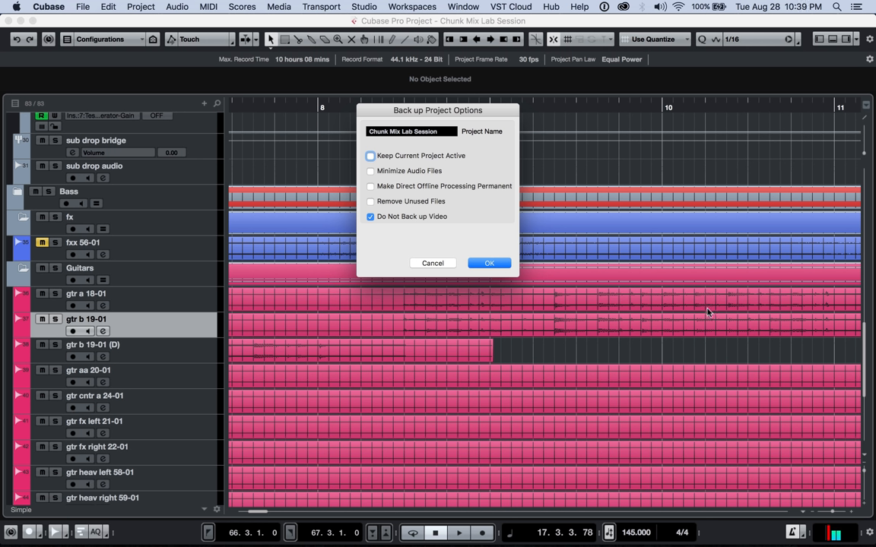
{"action": "mouse_move", "coordinate": [732, 200]}
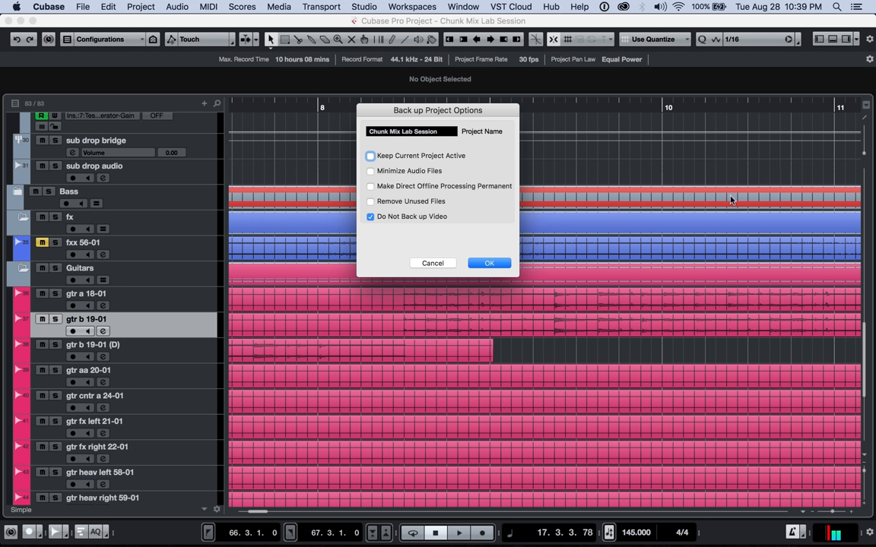
{"action": "mouse_move", "coordinate": [274, 154]}
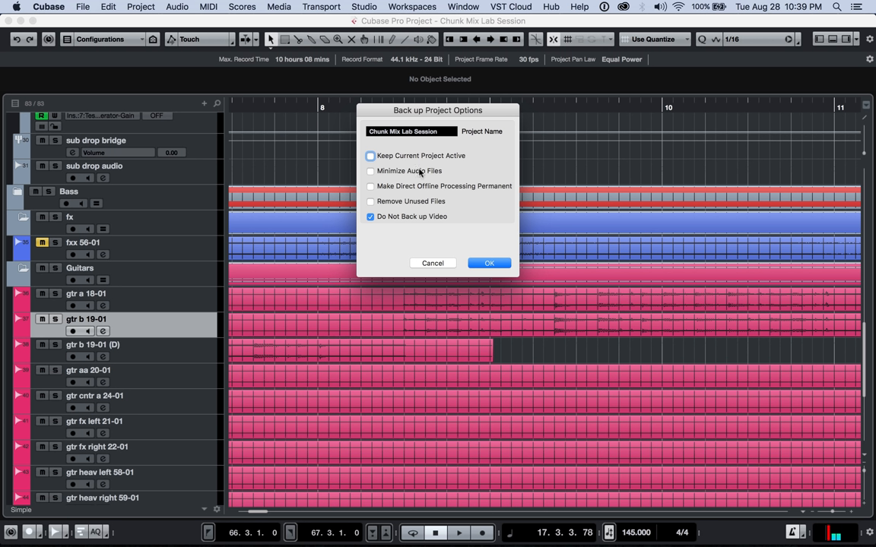
{"action": "left_click", "coordinate": [371, 171]}
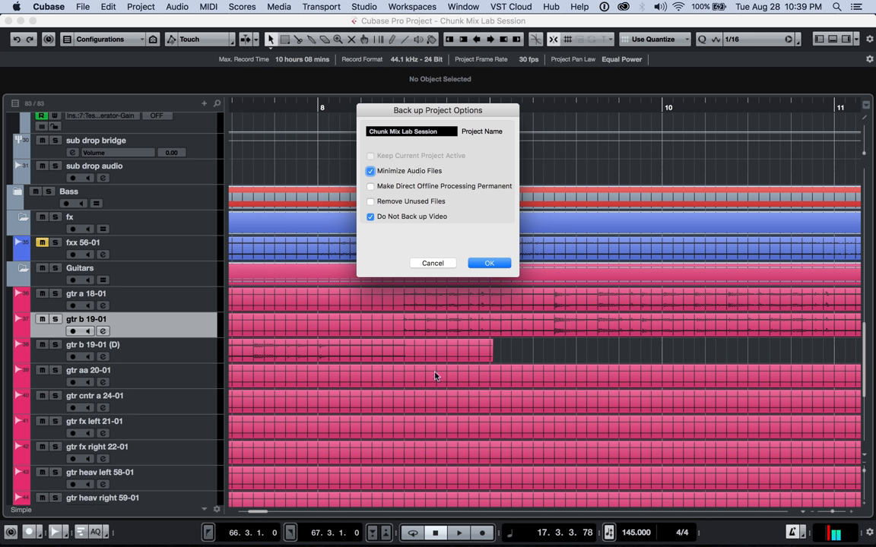
{"action": "mouse_move", "coordinate": [266, 342]}
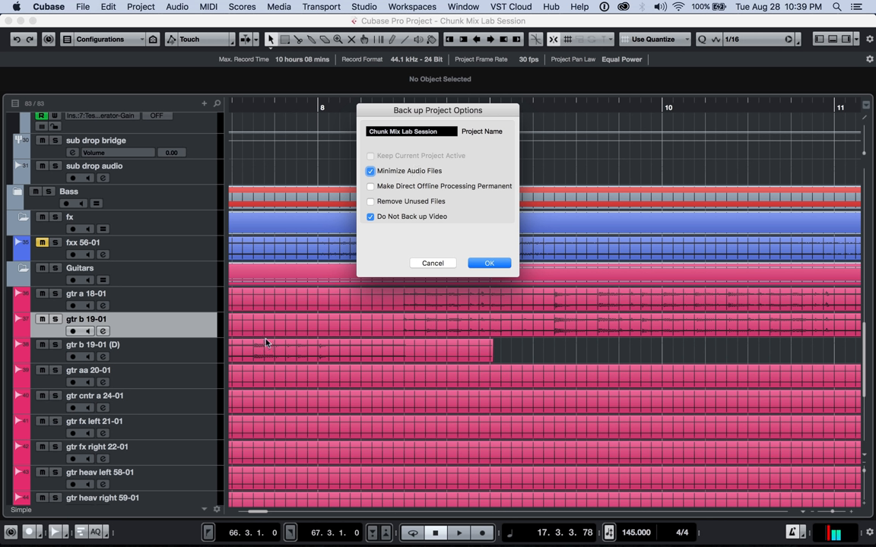
{"action": "mouse_move", "coordinate": [592, 338]}
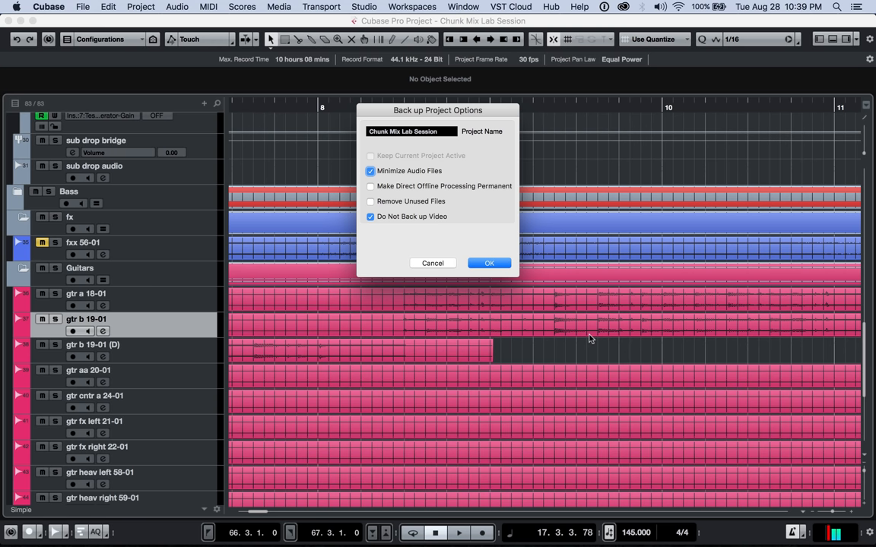
{"action": "mouse_move", "coordinate": [393, 330]}
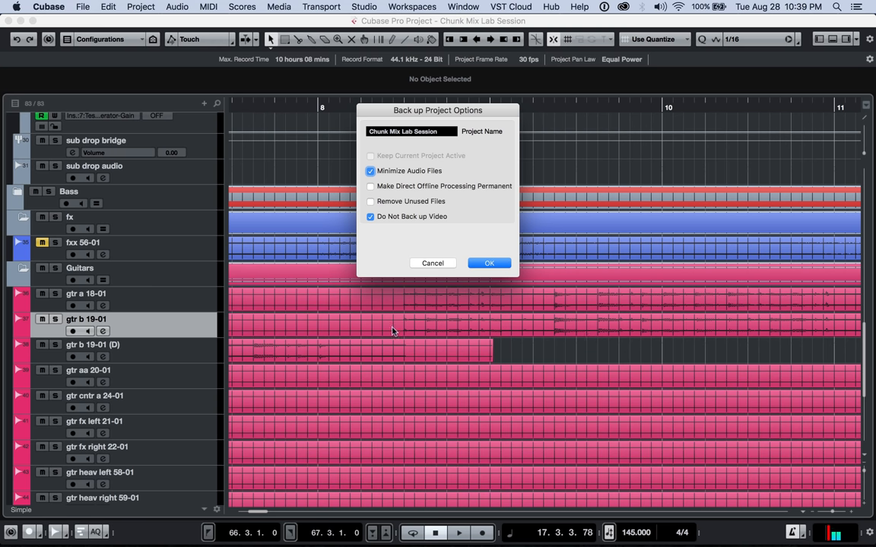
{"action": "left_click", "coordinate": [489, 262]}
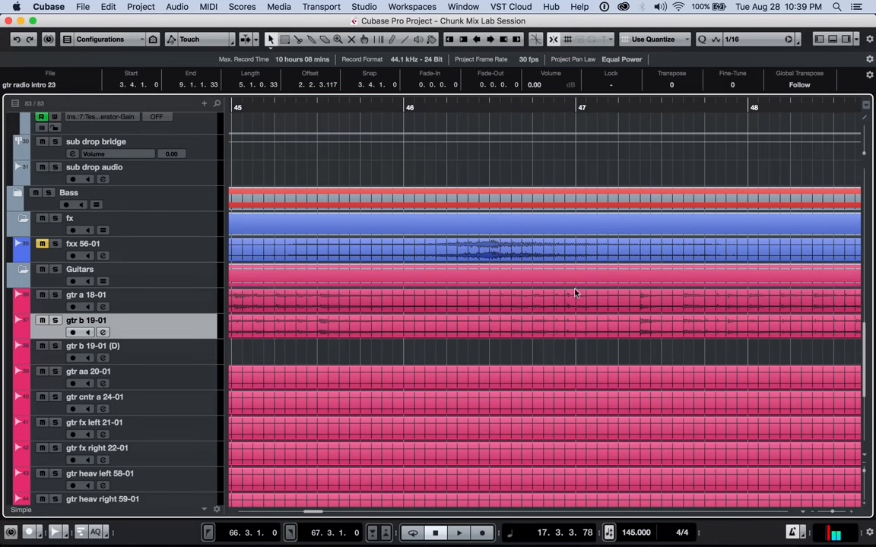
{"action": "mouse_move", "coordinate": [535, 343]}
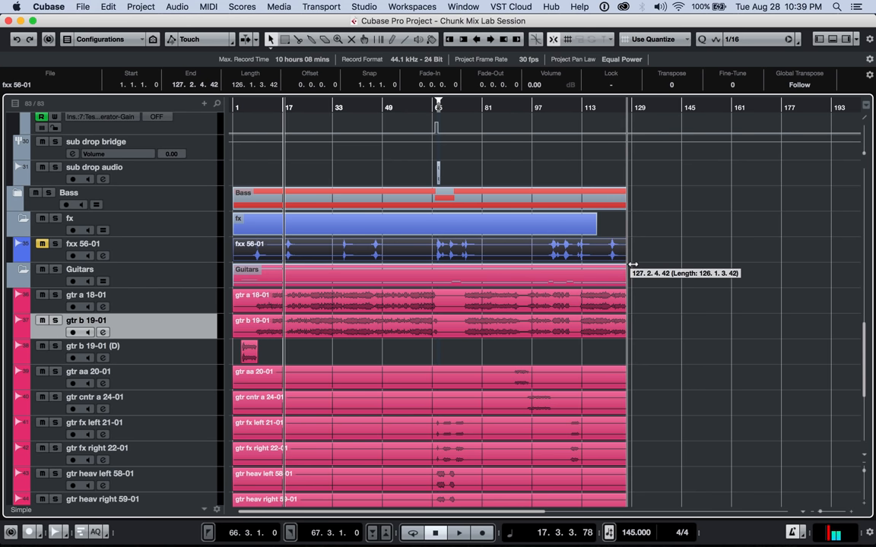
{"action": "mouse_move", "coordinate": [645, 265]}
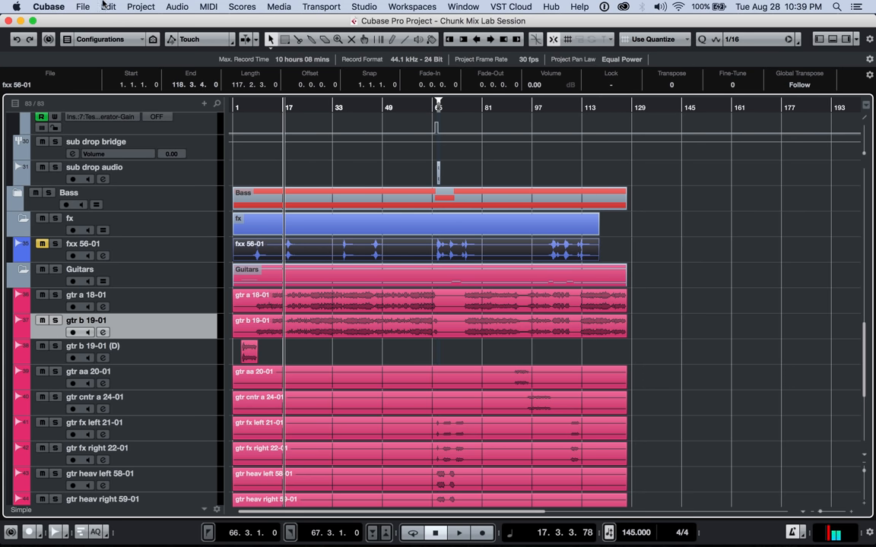
Step: Open the File menu to reach Back up Project
{"action": "left_click", "coordinate": [82, 6]}
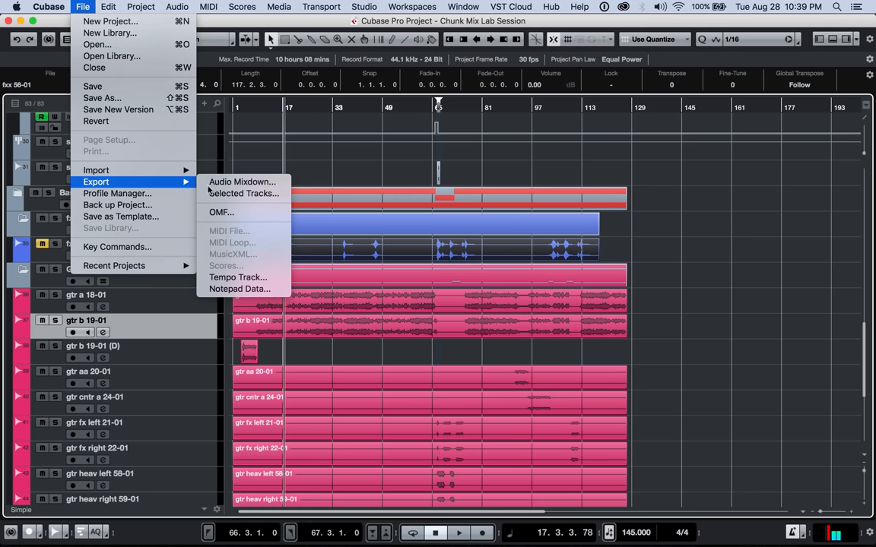
{"action": "mouse_move", "coordinate": [117, 204]}
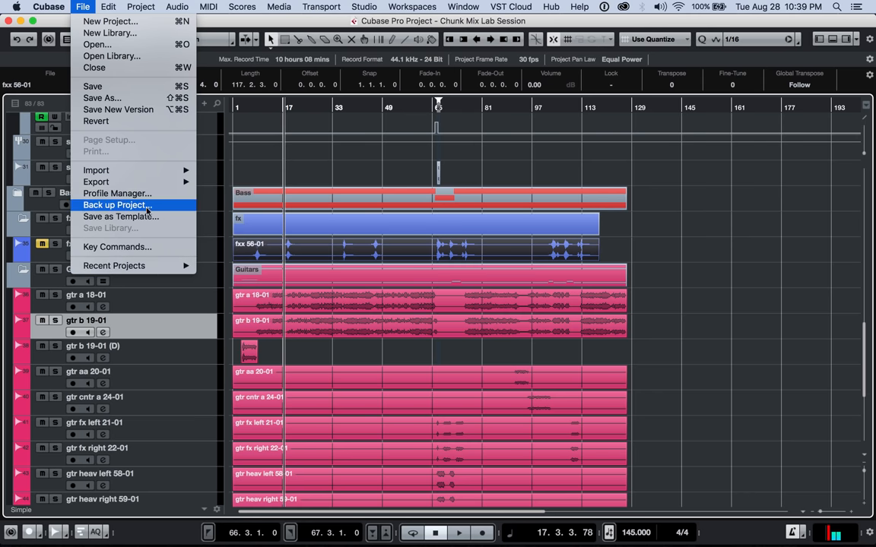
Step: Reopen the backup options with Minimize Audio Files and Remove Unused Files ticked
{"action": "left_click", "coordinate": [115, 205]}
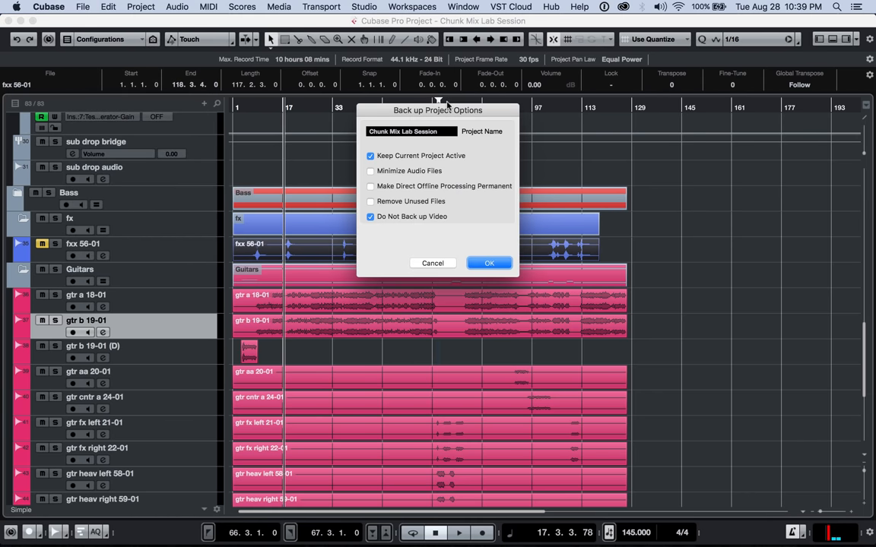
{"action": "left_click", "coordinate": [370, 170]}
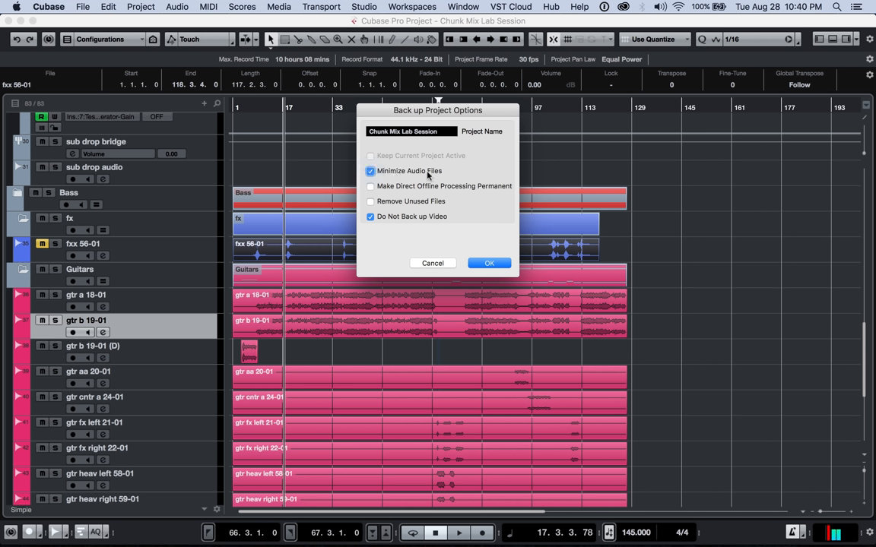
{"action": "mouse_move", "coordinate": [596, 271]}
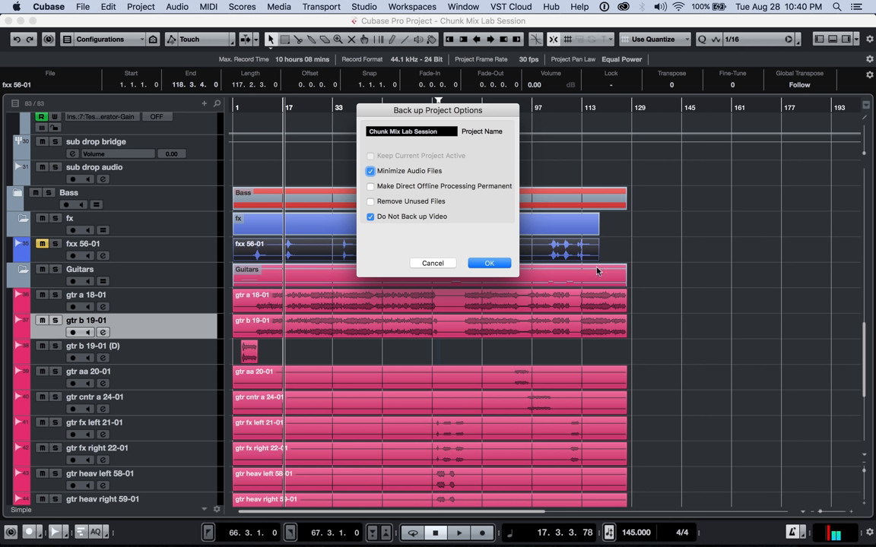
{"action": "mouse_move", "coordinate": [733, 262]}
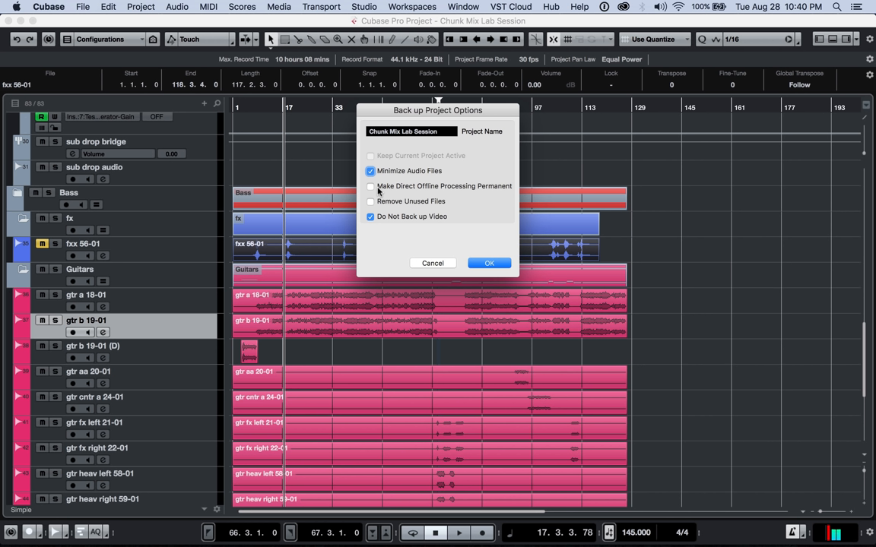
{"action": "mouse_move", "coordinate": [472, 188]}
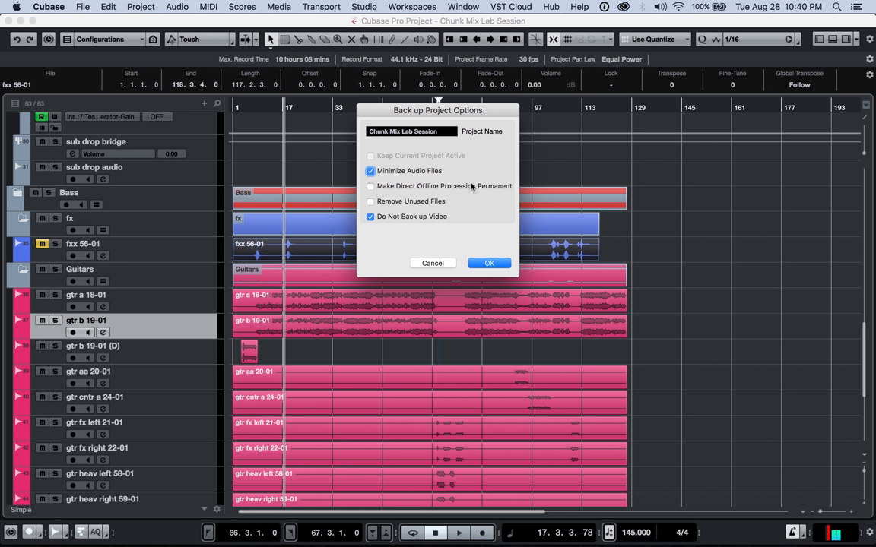
{"action": "mouse_move", "coordinate": [459, 190]}
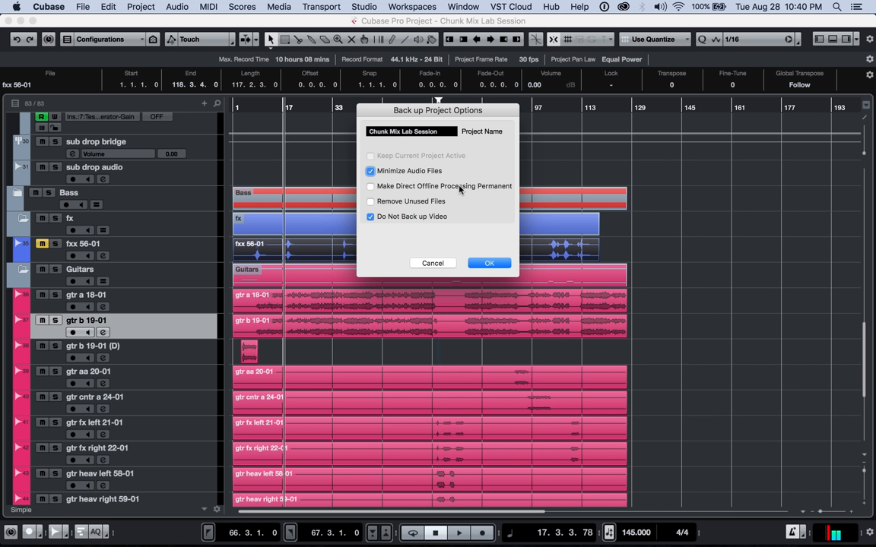
{"action": "mouse_move", "coordinate": [414, 216]}
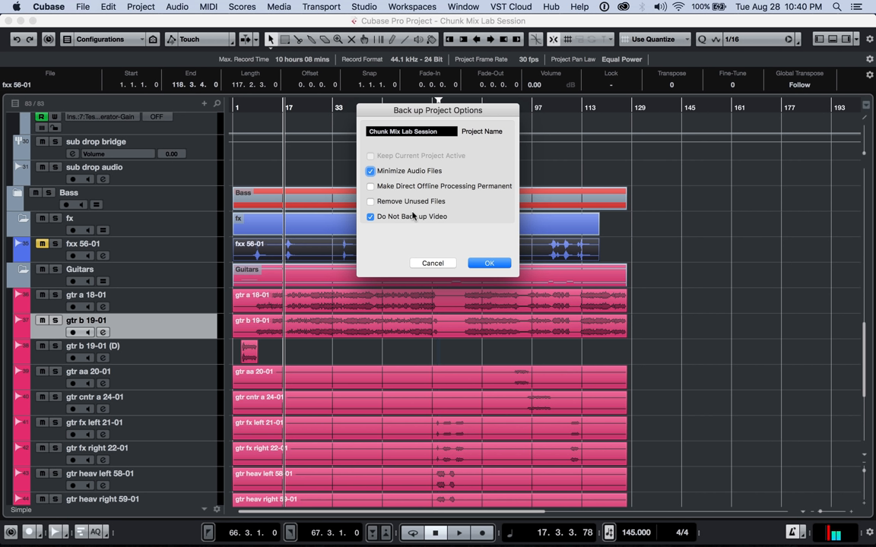
{"action": "left_click", "coordinate": [370, 201]}
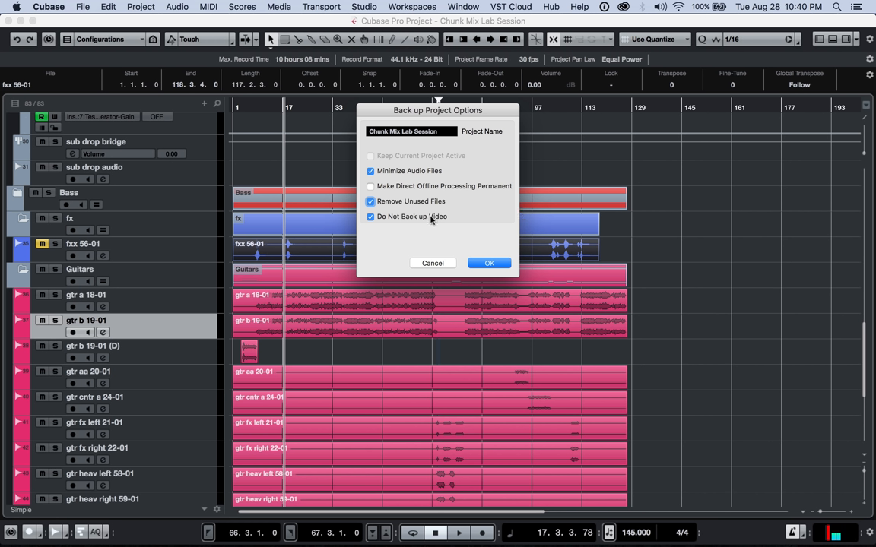
{"action": "mouse_move", "coordinate": [550, 206]}
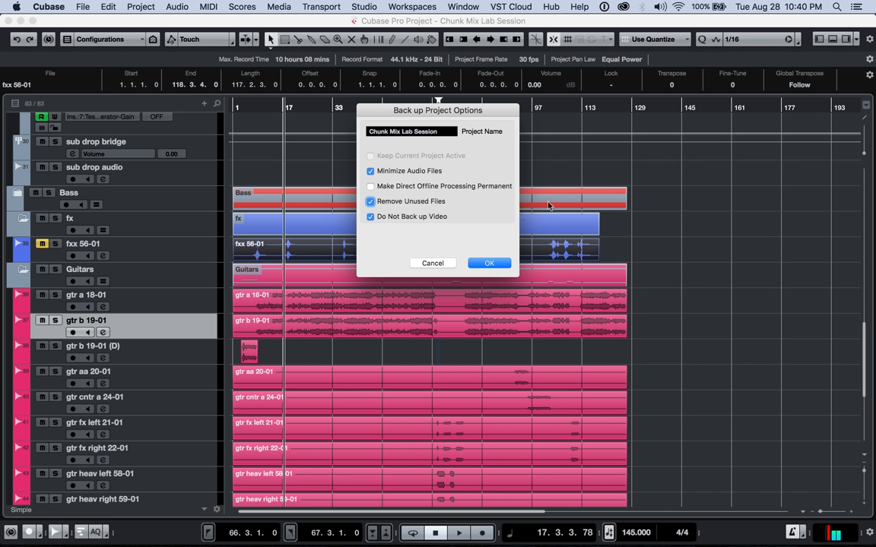
{"action": "mouse_move", "coordinate": [608, 263]}
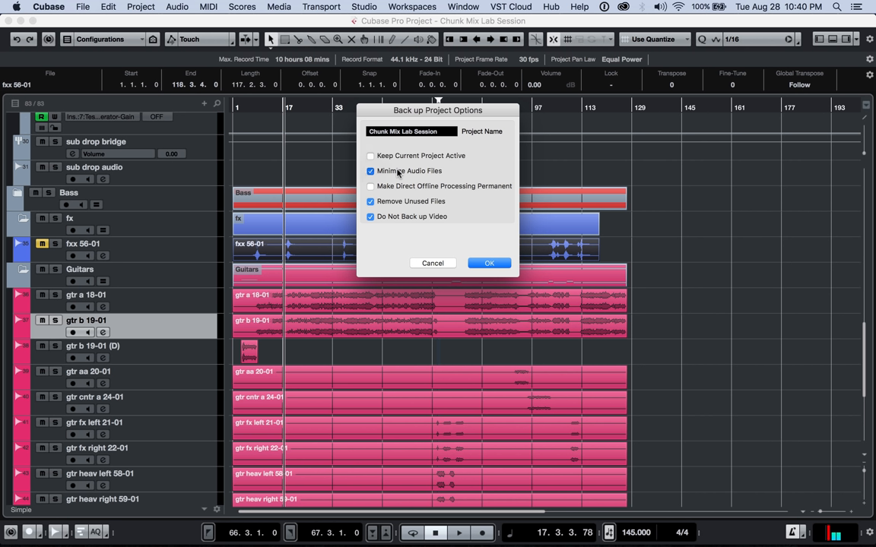
Step: Untick Minimize Audio Files and run the backup with OK
{"action": "left_click", "coordinate": [370, 171]}
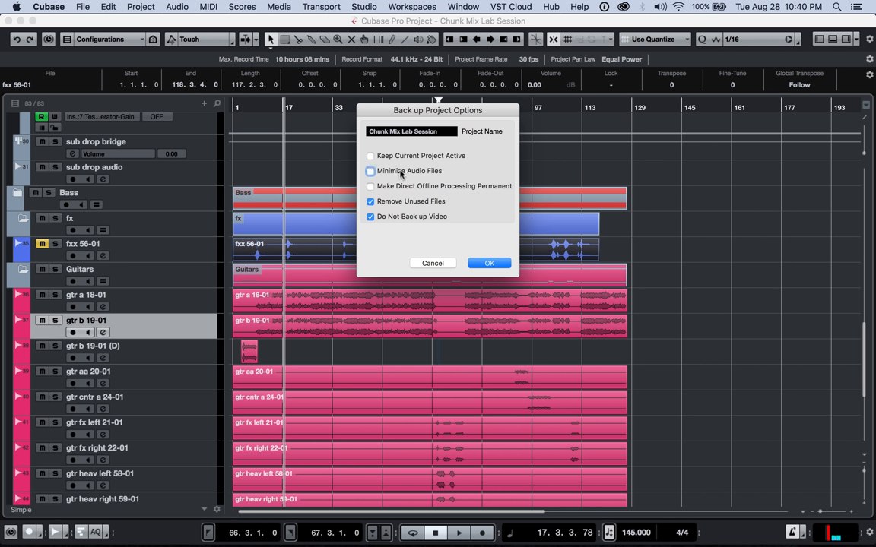
{"action": "left_click", "coordinate": [370, 171]}
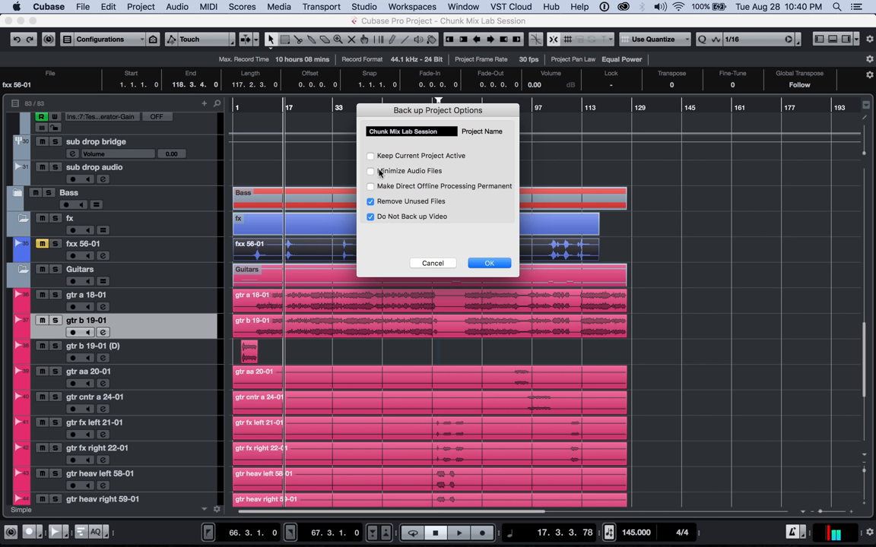
{"action": "mouse_move", "coordinate": [432, 173]}
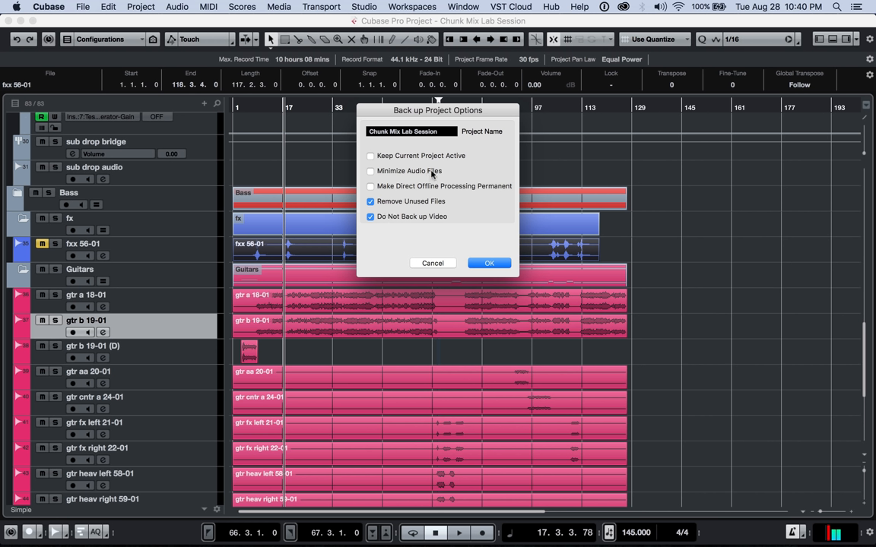
{"action": "mouse_move", "coordinate": [466, 409]}
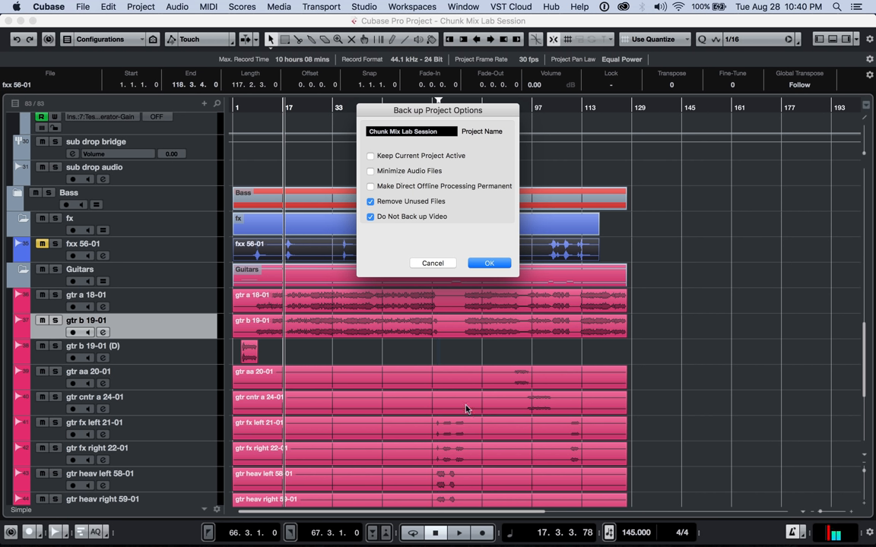
{"action": "mouse_move", "coordinate": [448, 359]}
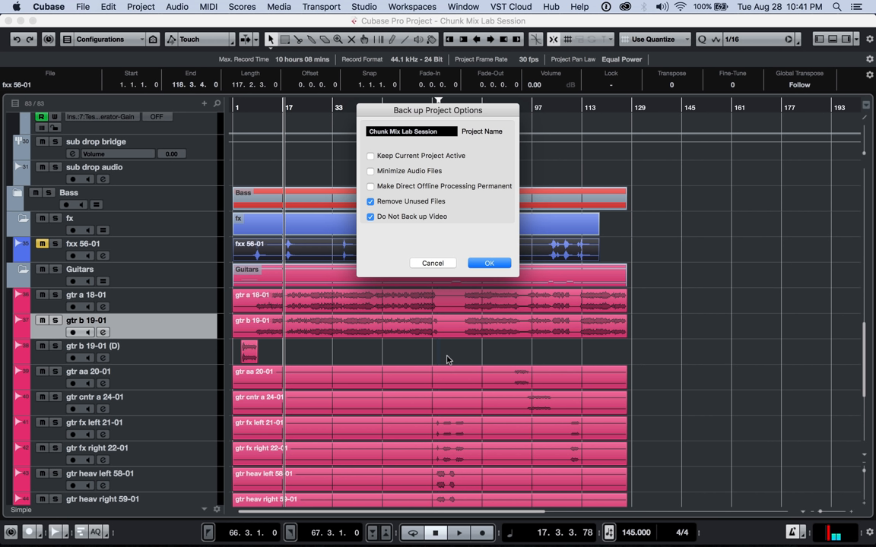
{"action": "mouse_move", "coordinate": [406, 209]}
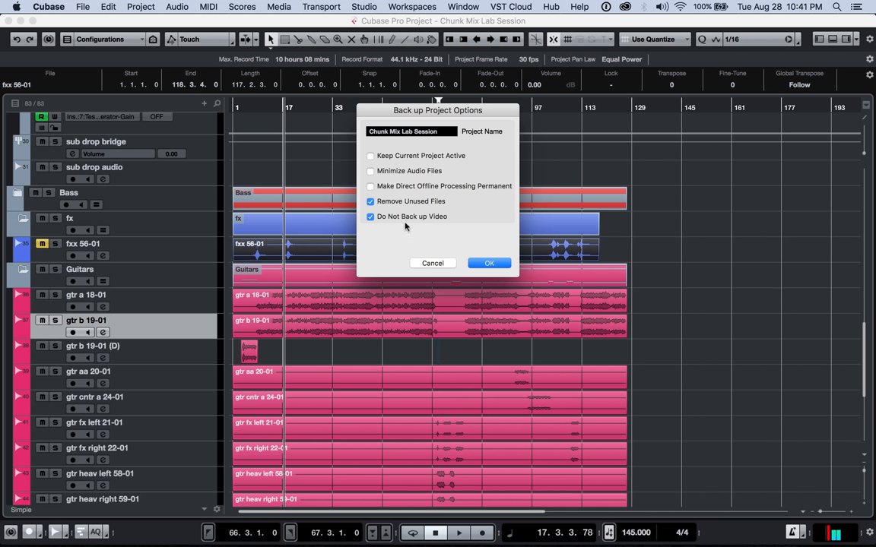
{"action": "mouse_move", "coordinate": [467, 282]}
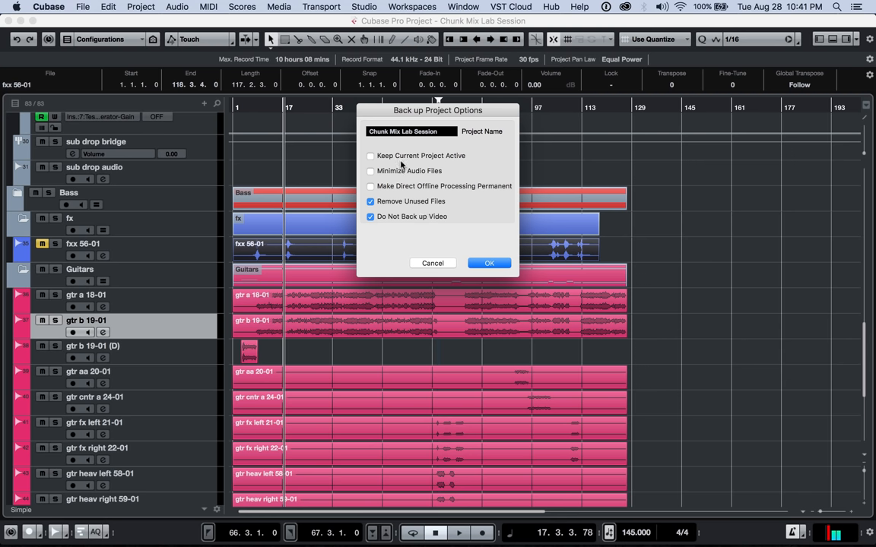
{"action": "left_click", "coordinate": [488, 263]}
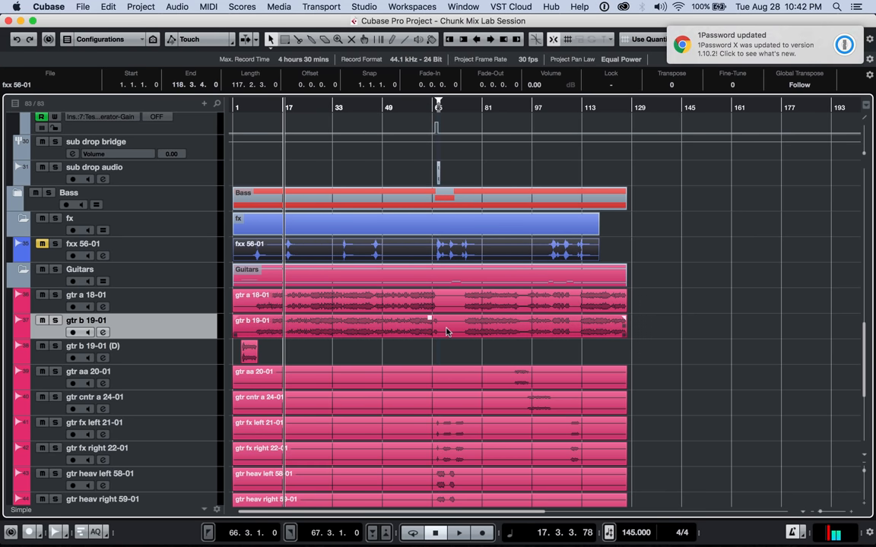
Step: Search Spotlight for 'chunk mix' to open the backup folder
{"action": "type", "text": "chunk"}
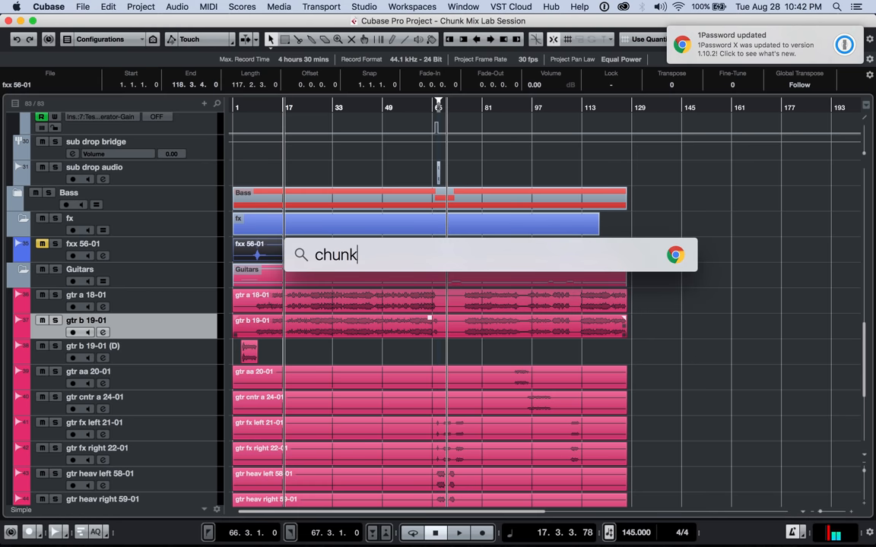
{"action": "type", "text": "mix"}
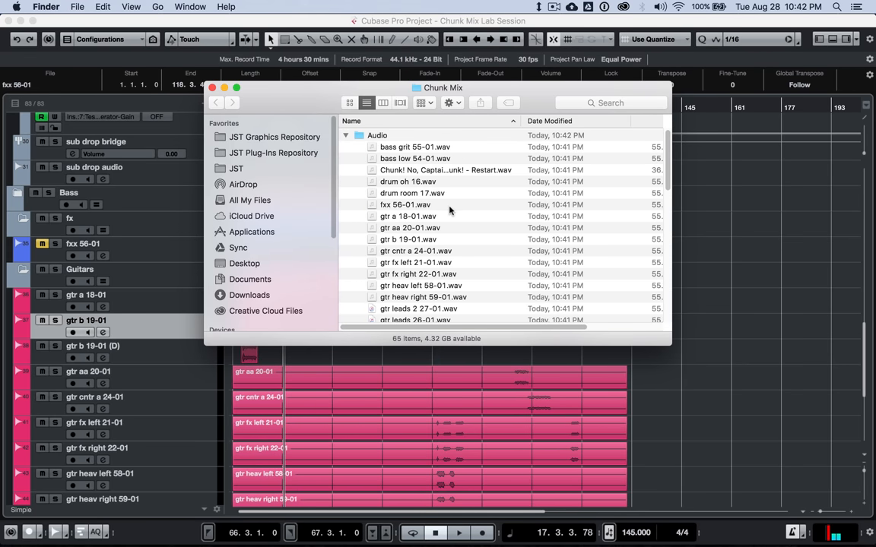
Step: Inspect the backup's Images peak files, then view the Desktop holding Chunk Mix
{"action": "scroll", "scroll_direction": "down", "scroll_amount": 3}
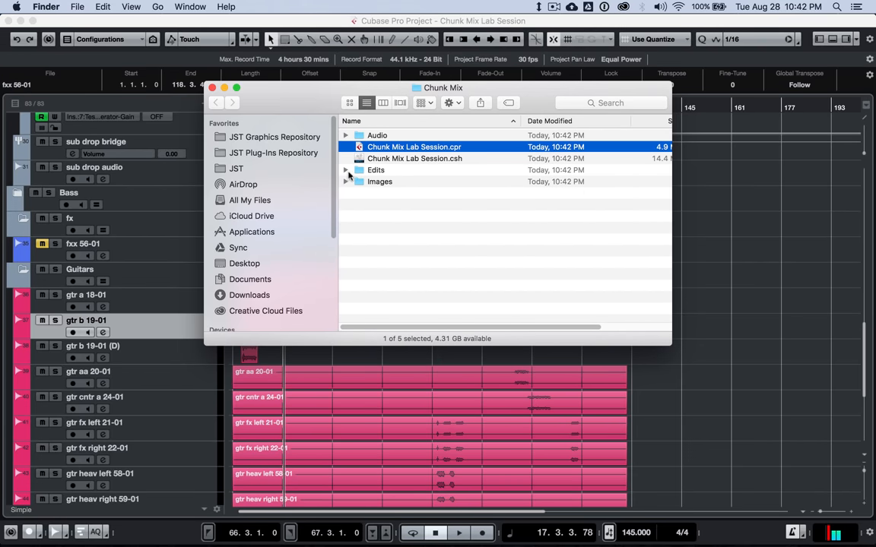
{"action": "left_click", "coordinate": [347, 184]}
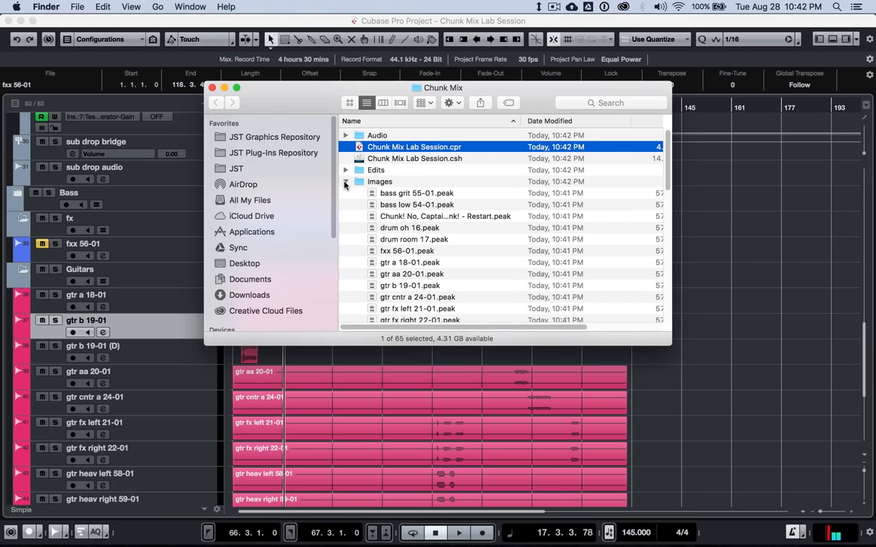
{"action": "left_click", "coordinate": [346, 181]}
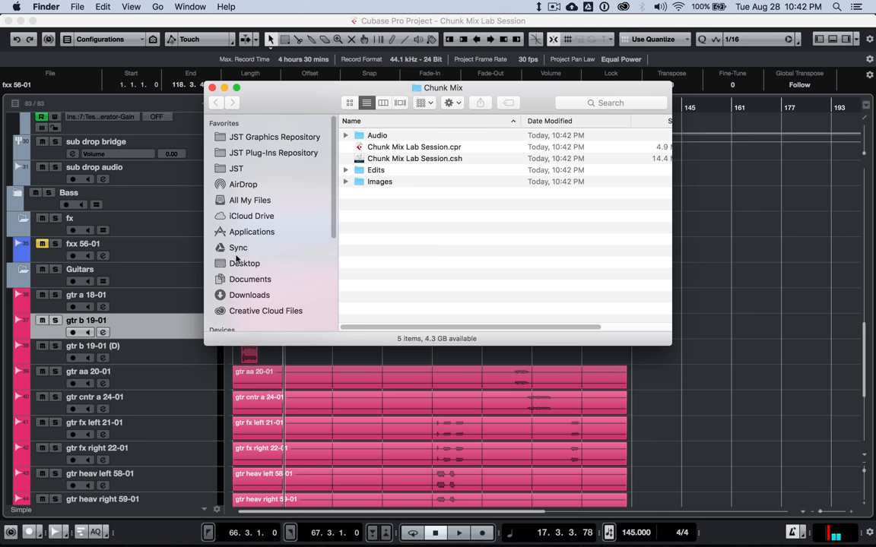
{"action": "left_click", "coordinate": [244, 263]}
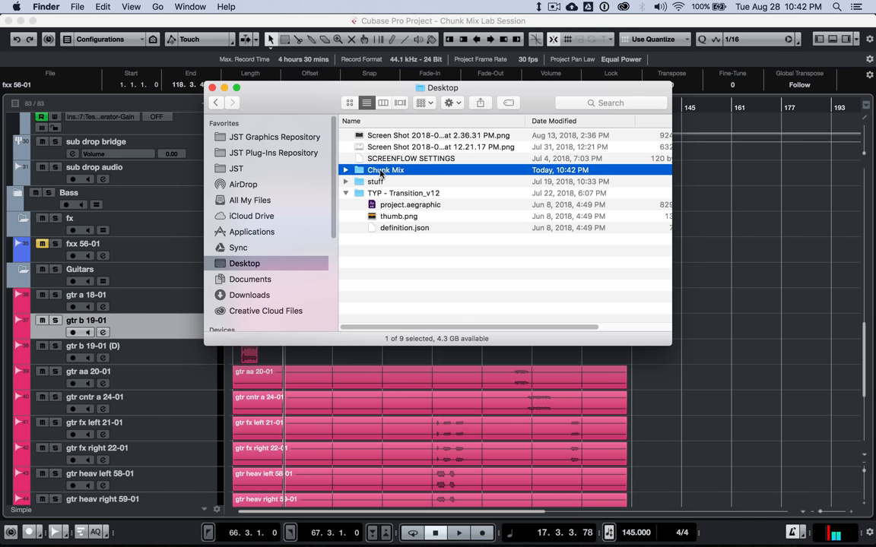
{"action": "right_click", "coordinate": [384, 170]}
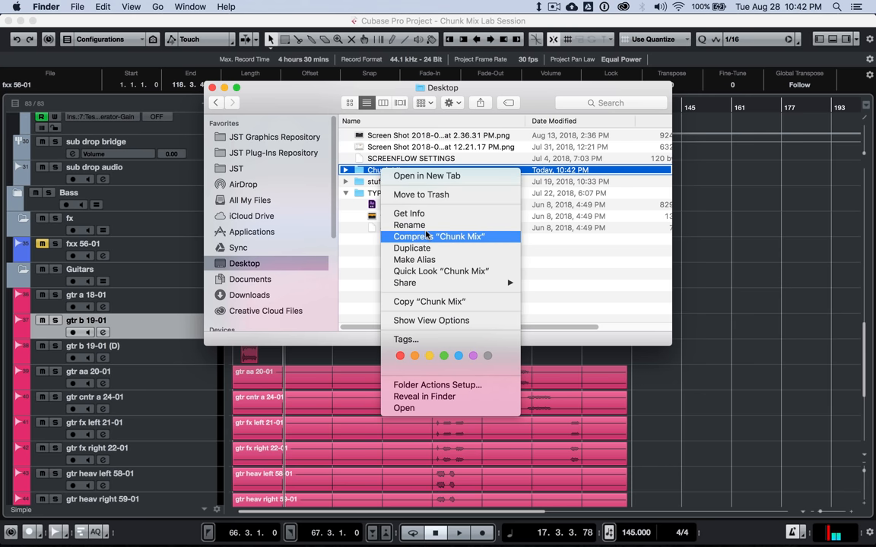
{"action": "left_click", "coordinate": [438, 236]}
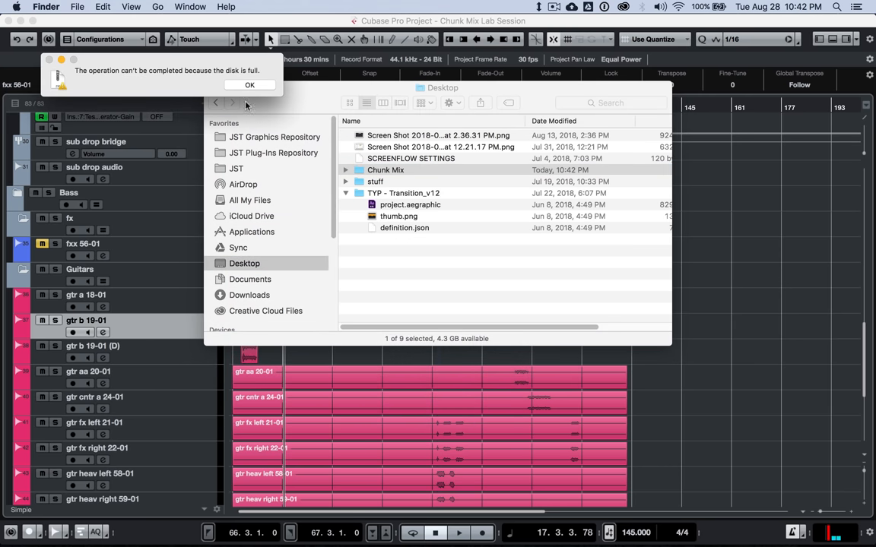
{"action": "left_click", "coordinate": [250, 85]}
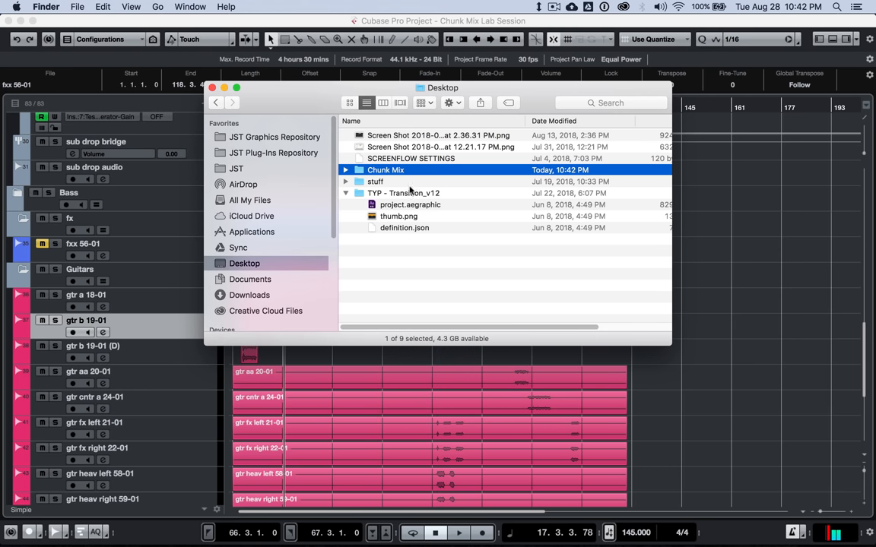
{"action": "mouse_move", "coordinate": [378, 175]}
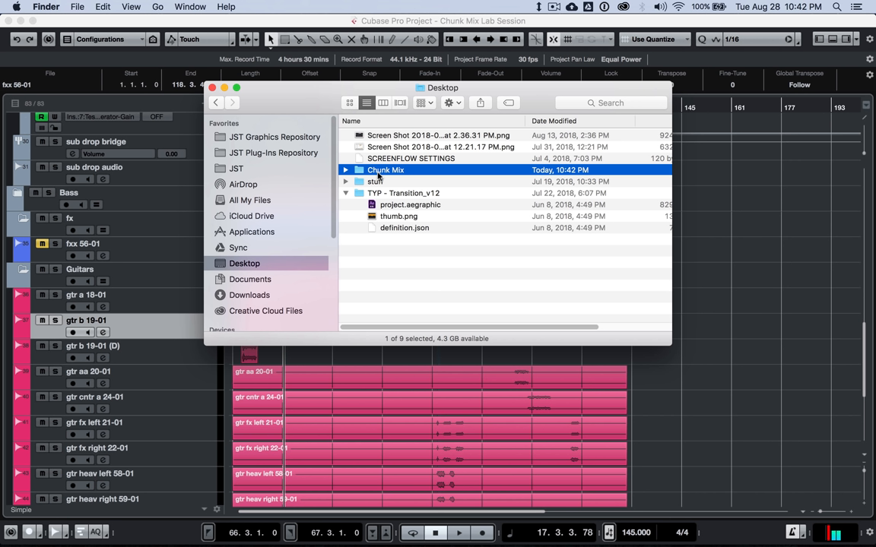